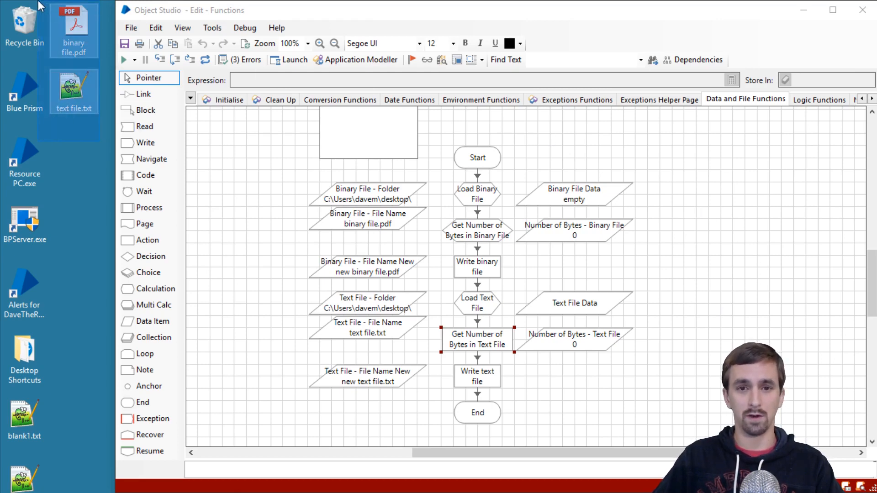
{"action": "mouse_move", "coordinate": [90, 169]}
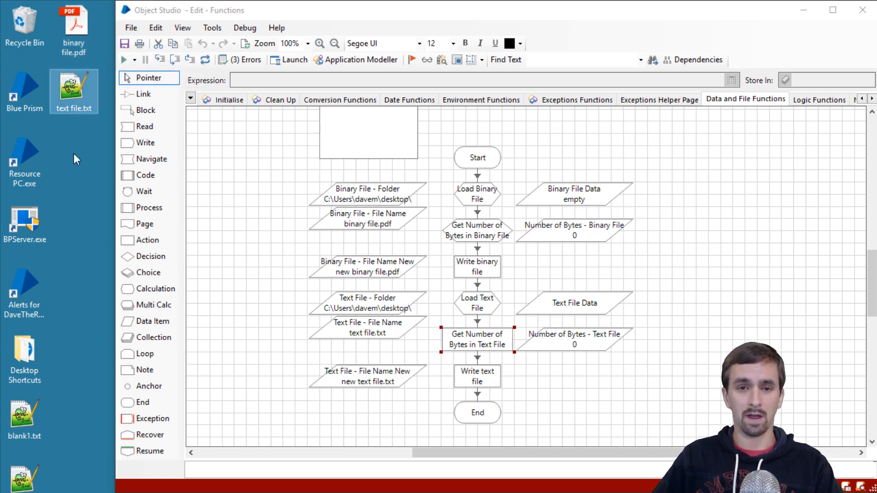
{"action": "mouse_move", "coordinate": [471, 172]}
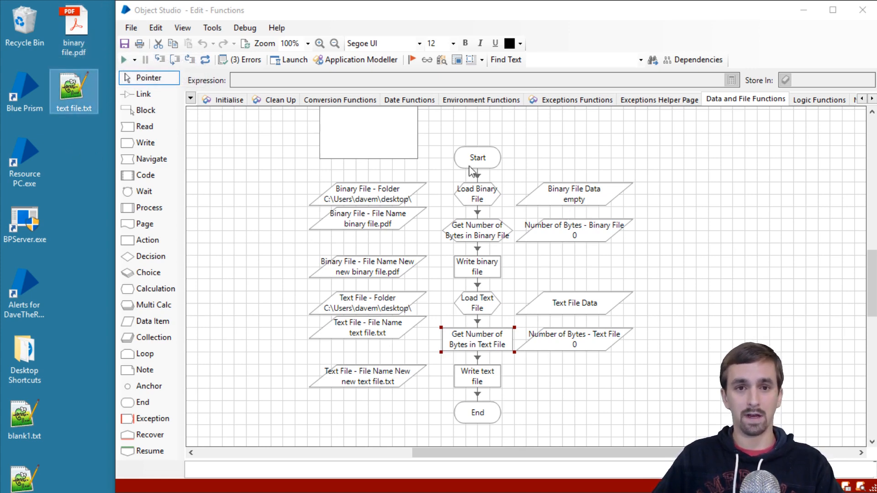
{"action": "mouse_move", "coordinate": [107, 97]}
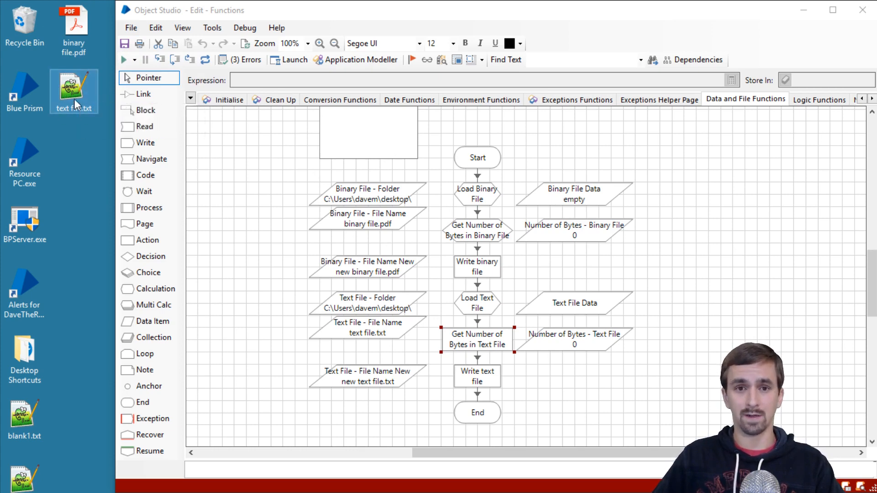
{"action": "mouse_move", "coordinate": [616, 289]}
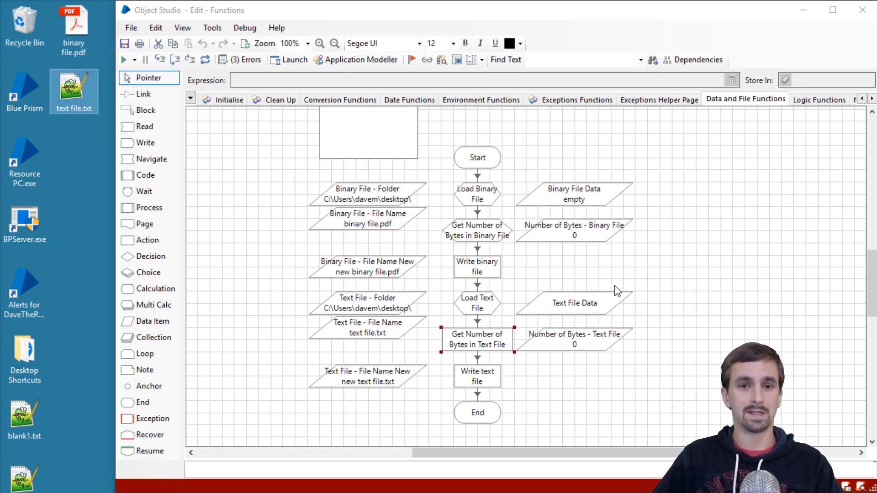
{"action": "mouse_move", "coordinate": [111, 77]}
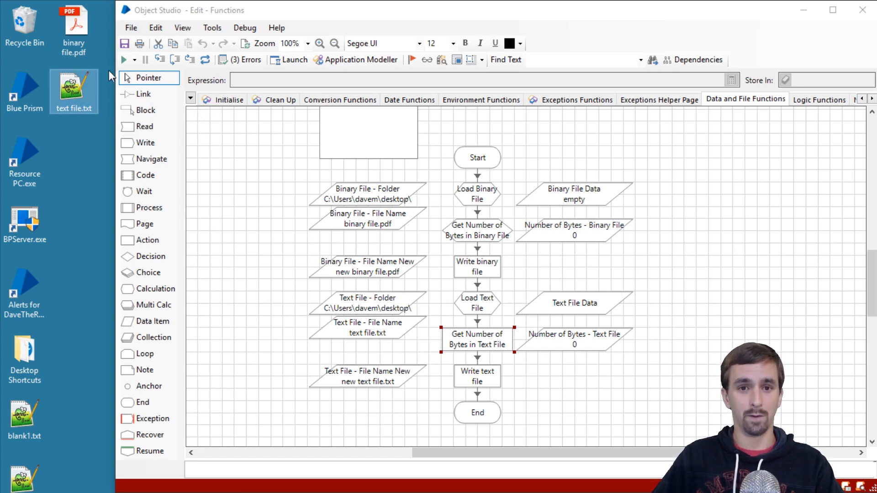
Step: Review the byte-count calculations, new file name items and the Load Binary File stage
{"action": "left_click", "coordinate": [476, 230]}
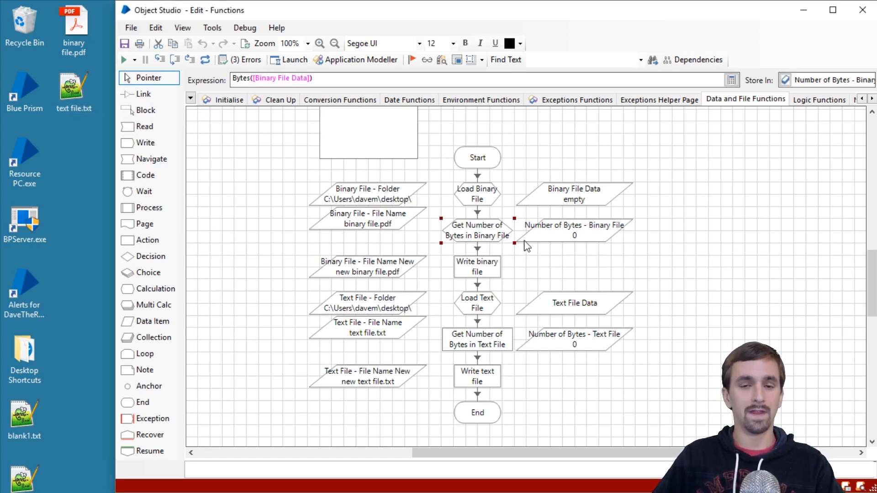
{"action": "mouse_move", "coordinate": [525, 243]}
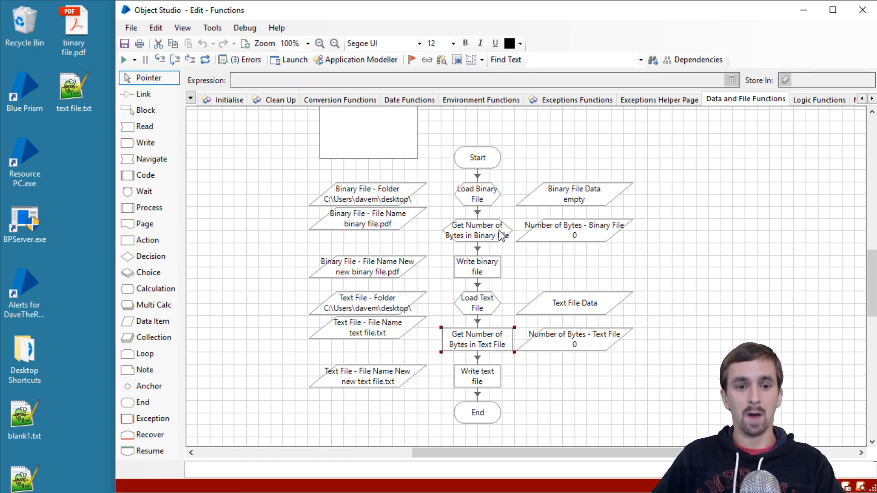
{"action": "left_click", "coordinate": [477, 230]}
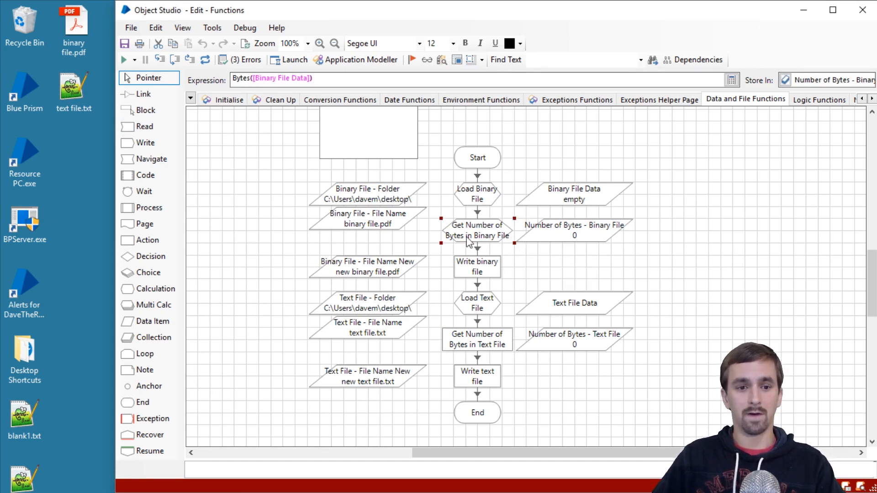
{"action": "mouse_move", "coordinate": [507, 290]}
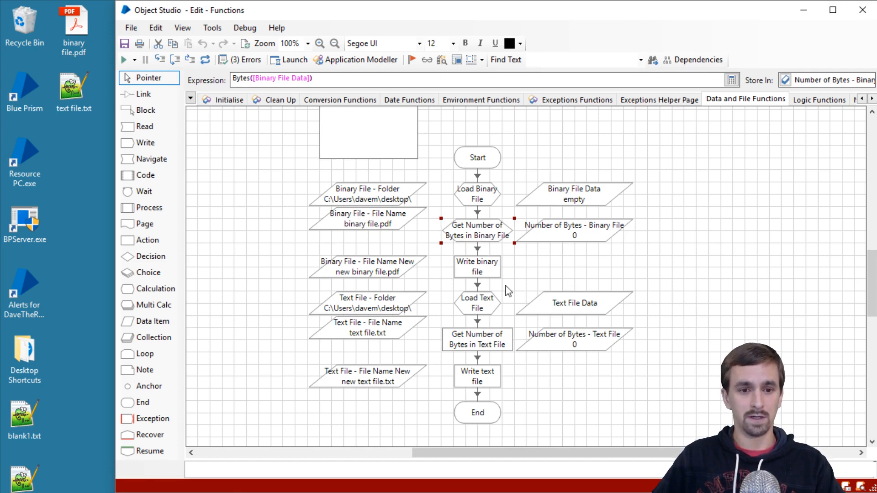
{"action": "left_click", "coordinate": [476, 339]}
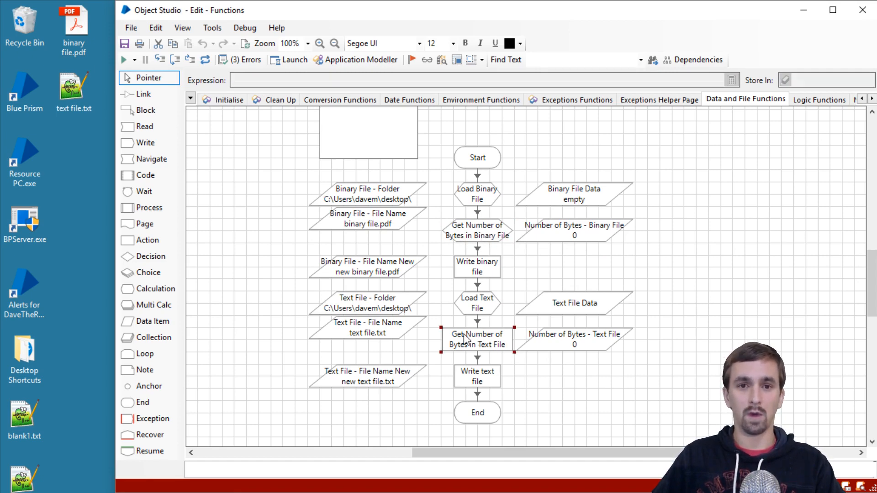
{"action": "mouse_move", "coordinate": [480, 347]}
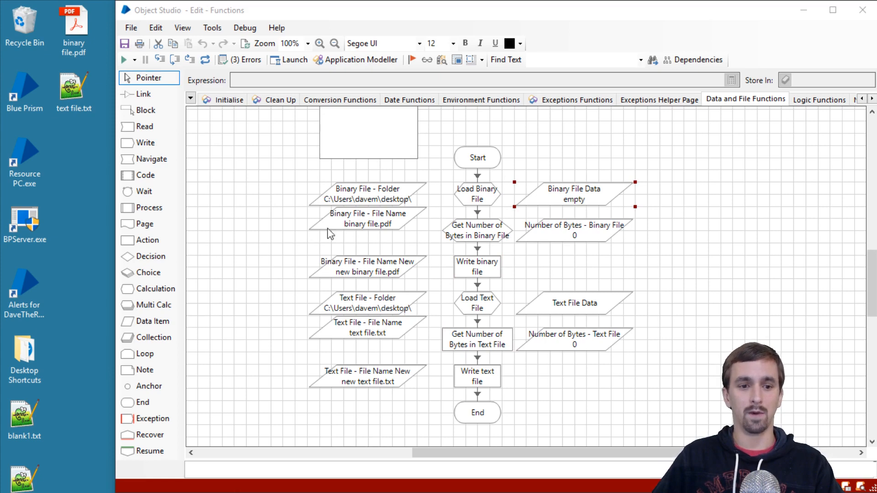
{"action": "left_click", "coordinate": [366, 266]}
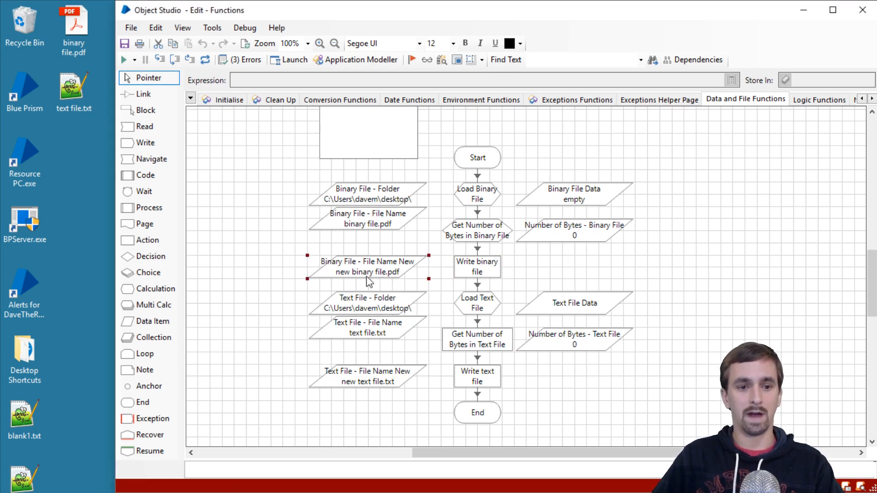
{"action": "mouse_move", "coordinate": [444, 276]}
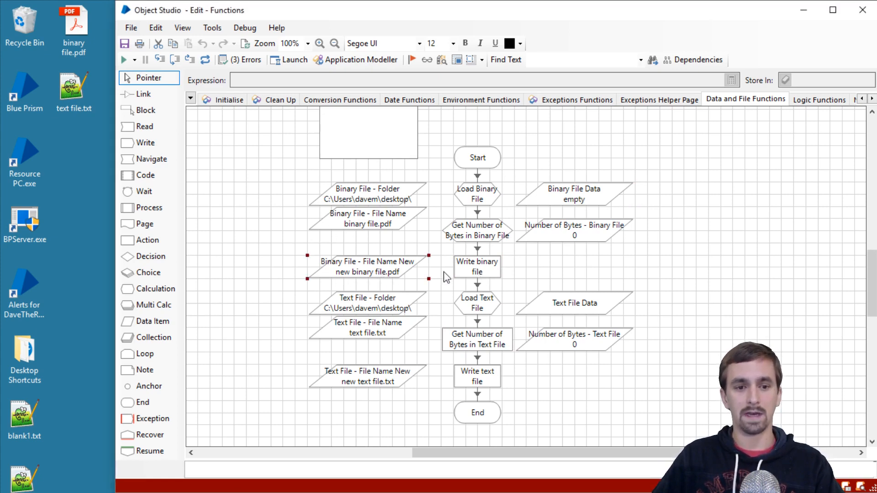
{"action": "left_click", "coordinate": [365, 375]}
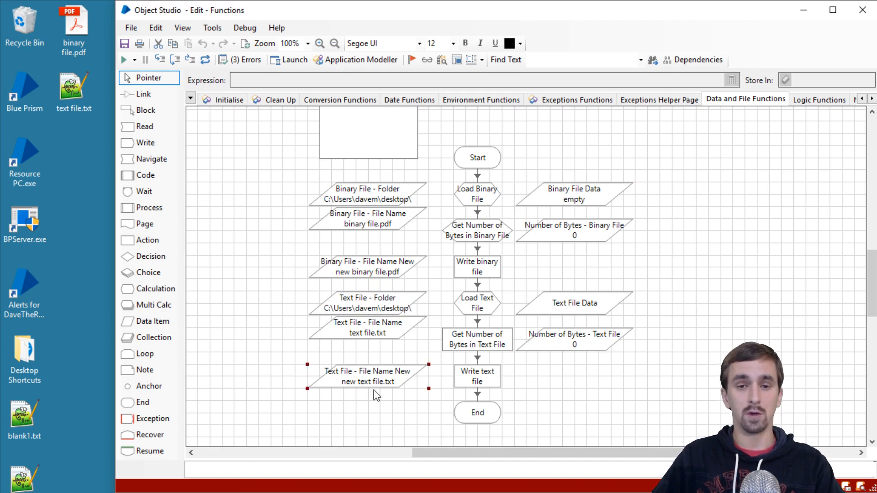
{"action": "mouse_move", "coordinate": [627, 184]}
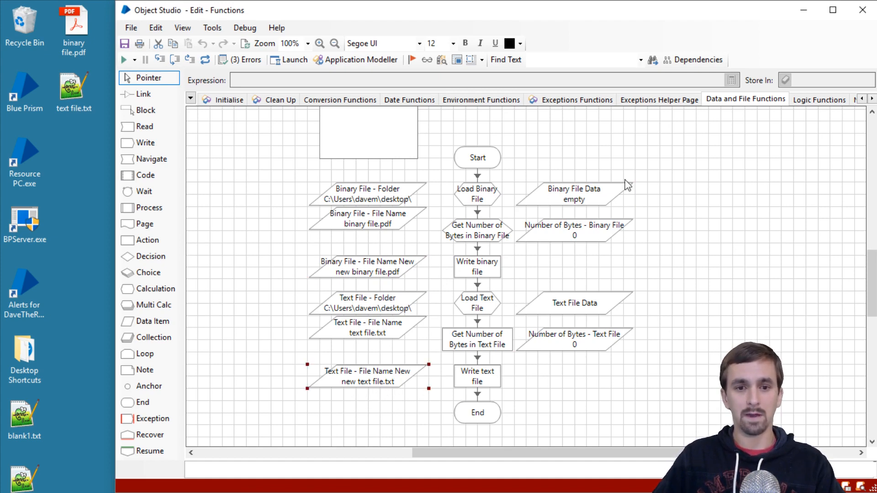
{"action": "mouse_move", "coordinate": [642, 186]}
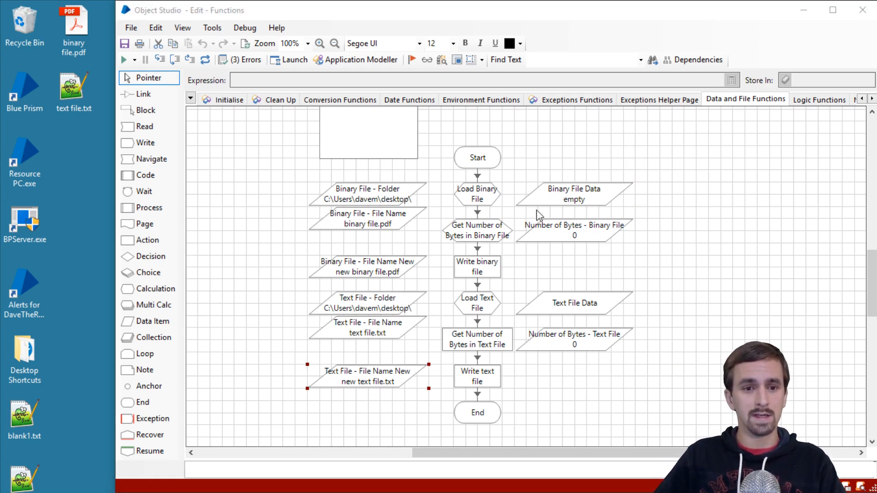
{"action": "left_click", "coordinate": [477, 194]}
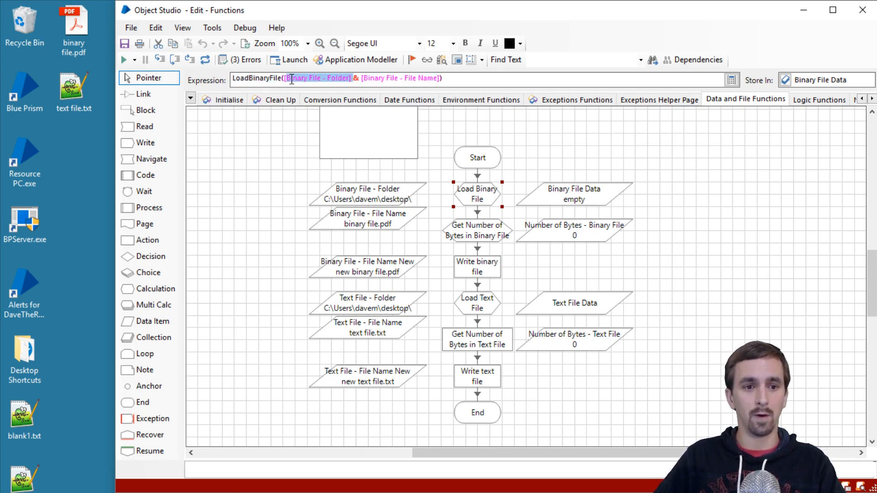
{"action": "mouse_move", "coordinate": [370, 208]}
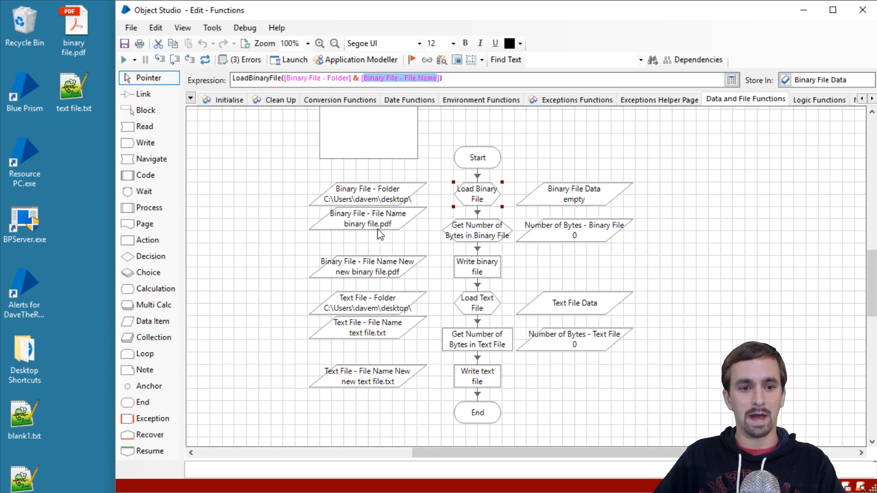
{"action": "mouse_move", "coordinate": [376, 170]}
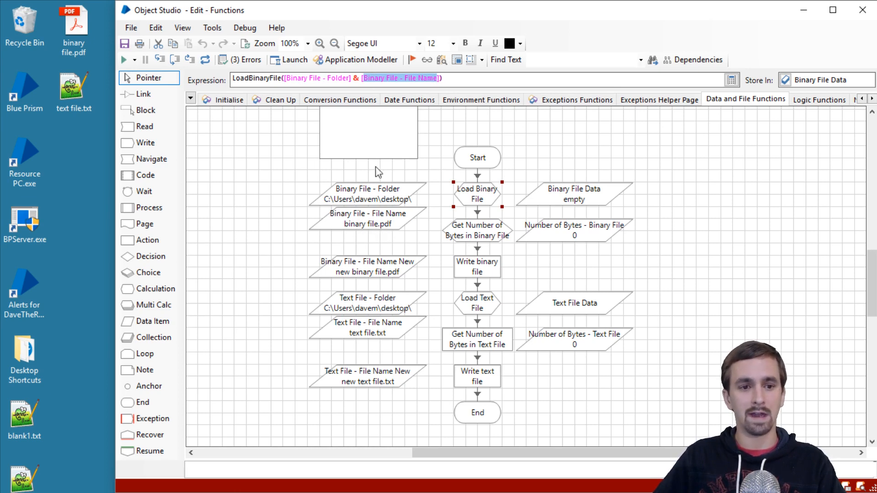
{"action": "mouse_move", "coordinate": [492, 206]}
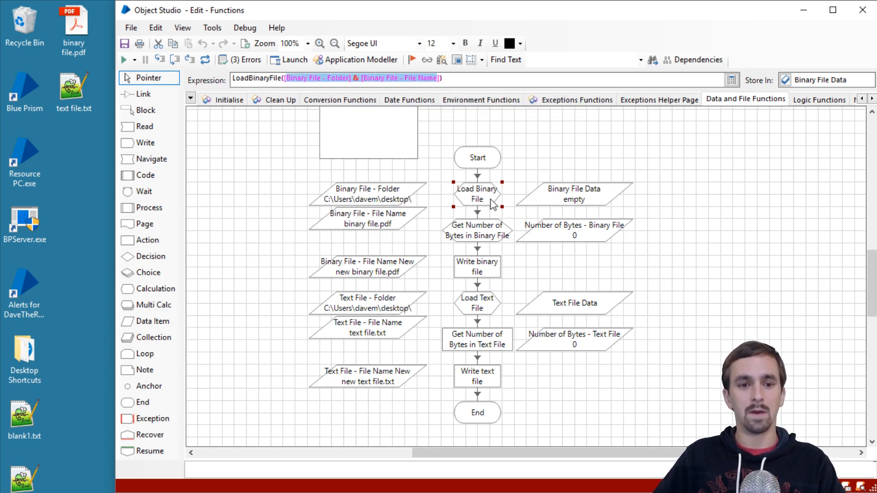
{"action": "mouse_move", "coordinate": [476, 199]}
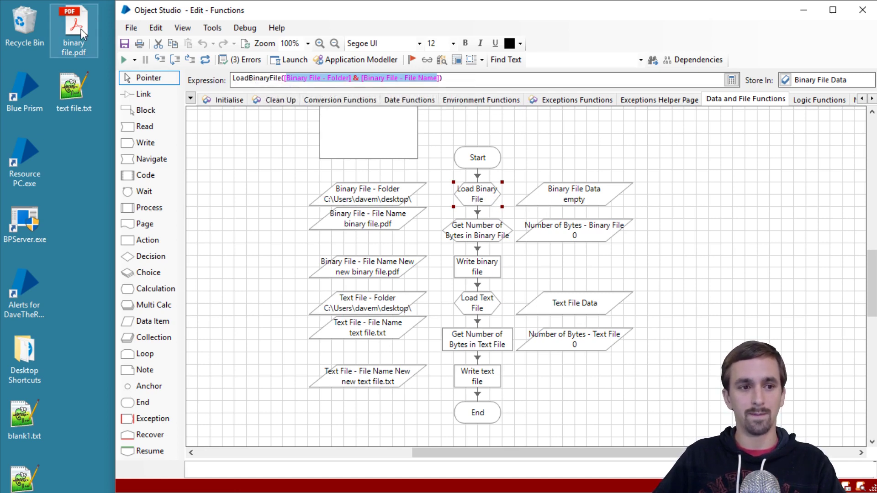
Step: Step over Load Binary File and check that Binary File Data holds 433994 bytes
{"action": "left_click", "coordinate": [574, 193]}
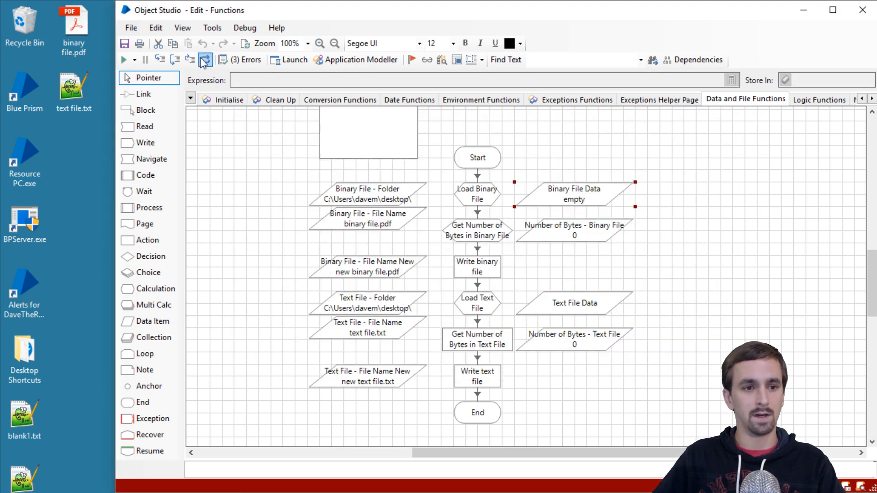
{"action": "left_click", "coordinate": [205, 59]}
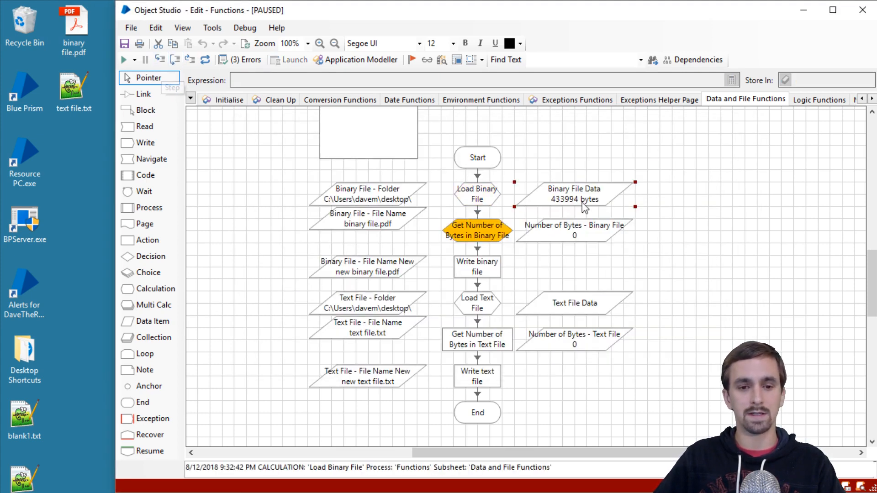
{"action": "mouse_move", "coordinate": [577, 211]}
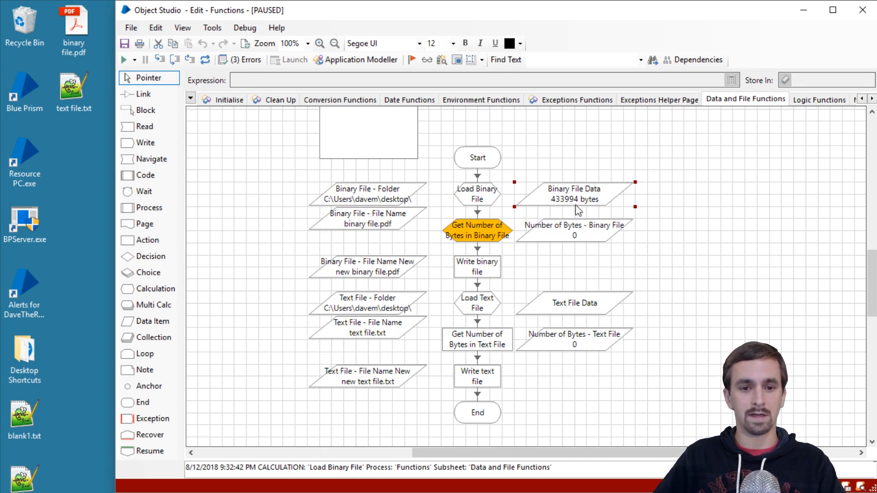
{"action": "double_click", "coordinate": [574, 194]}
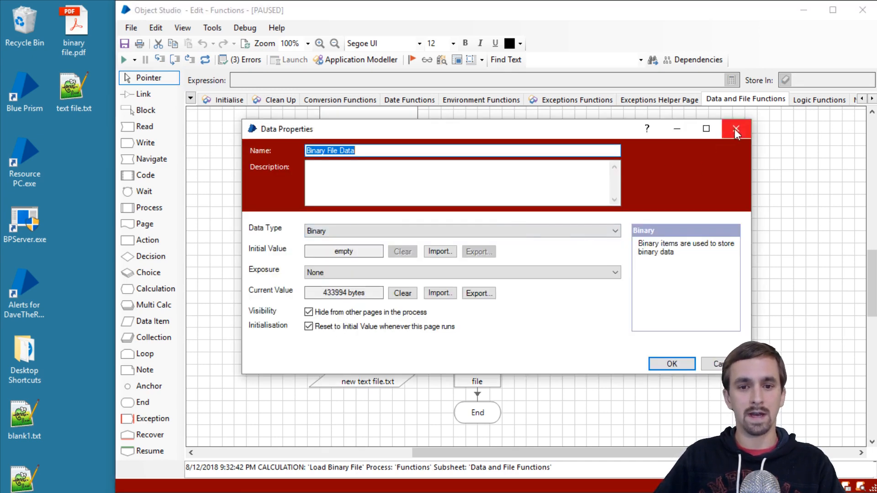
{"action": "left_click", "coordinate": [736, 128]}
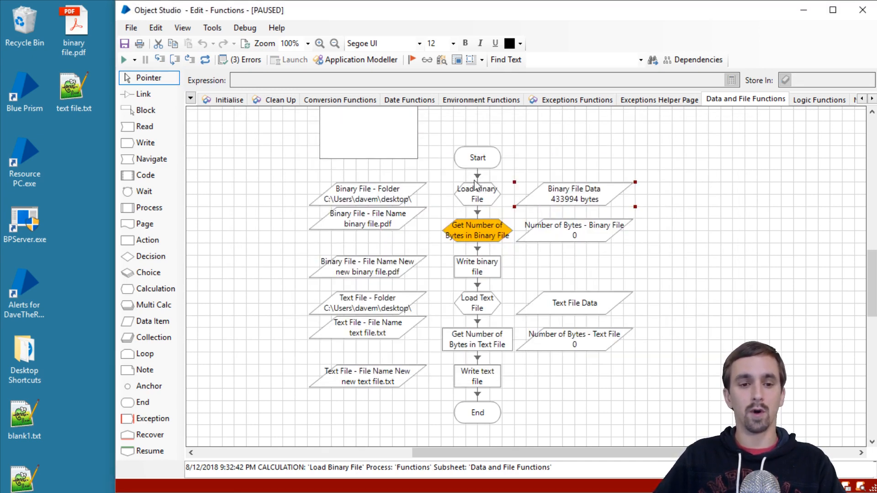
{"action": "mouse_move", "coordinate": [605, 178]}
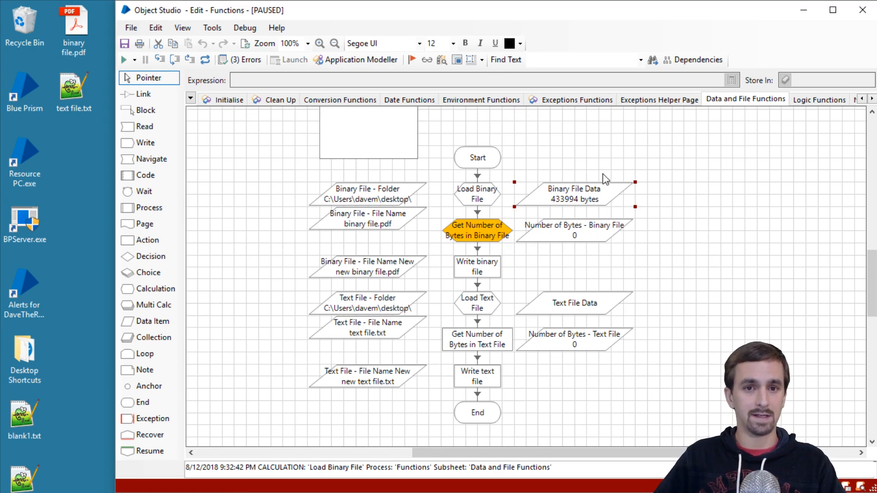
{"action": "mouse_move", "coordinate": [582, 210]}
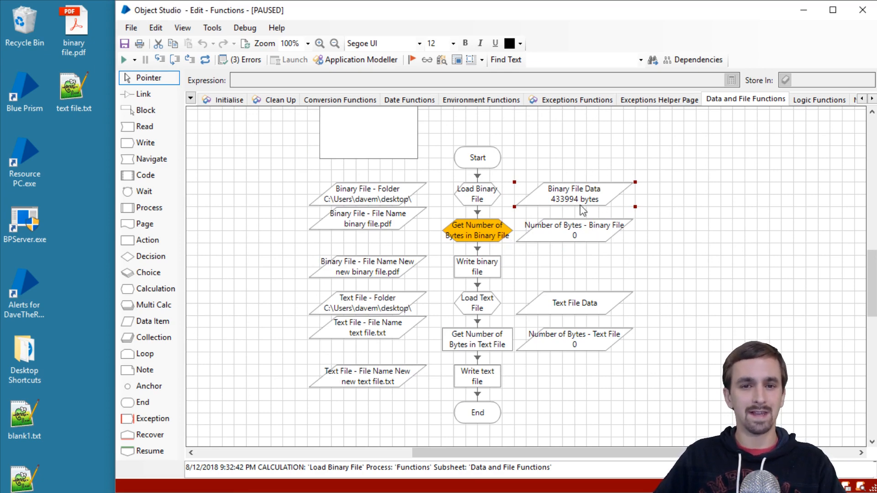
{"action": "mouse_move", "coordinate": [574, 200]}
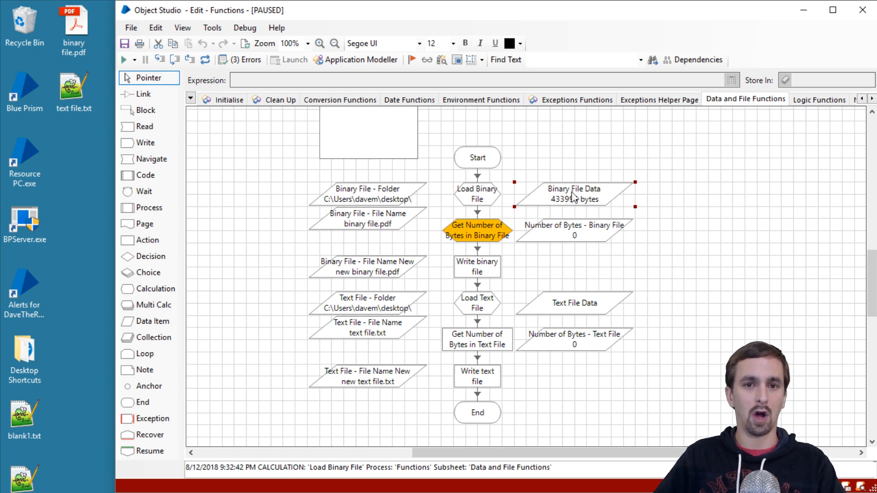
{"action": "mouse_move", "coordinate": [573, 190]}
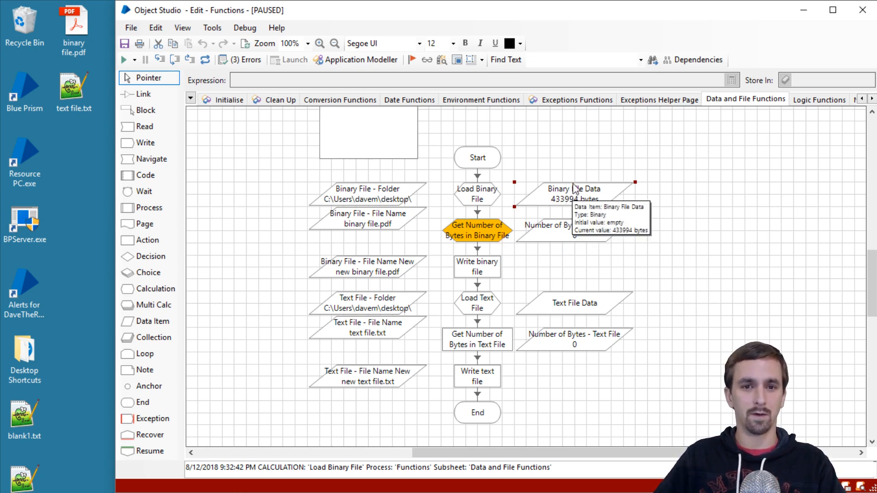
Step: Run Get Number of Bytes in Binary File (433994) and inspect its Bytes() expression
{"action": "left_click", "coordinate": [159, 60]}
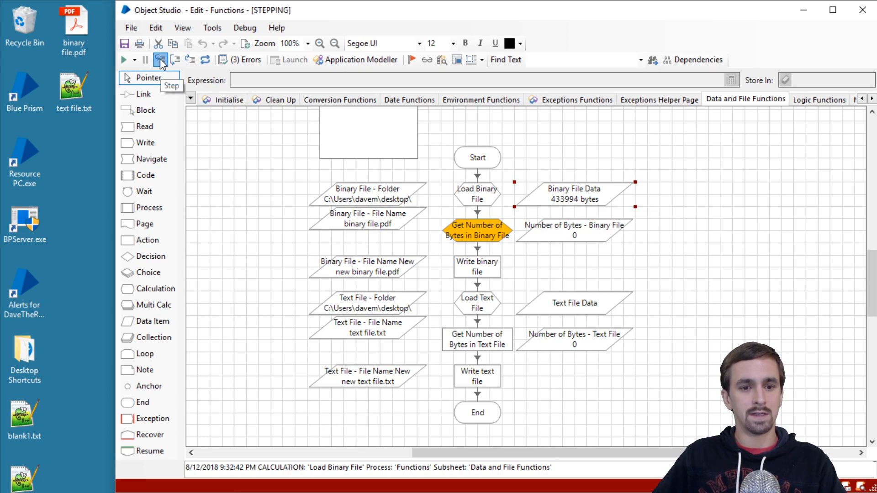
{"action": "left_click", "coordinate": [159, 59]}
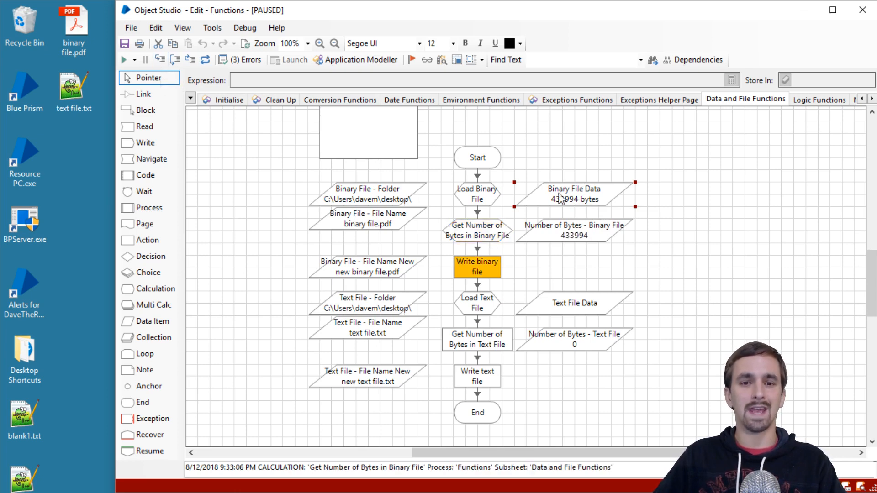
{"action": "mouse_move", "coordinate": [587, 244]}
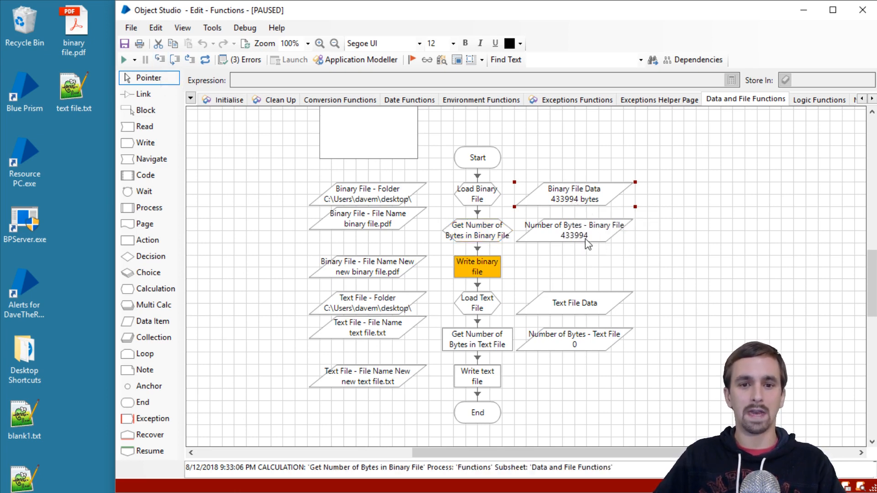
{"action": "mouse_move", "coordinate": [603, 240]}
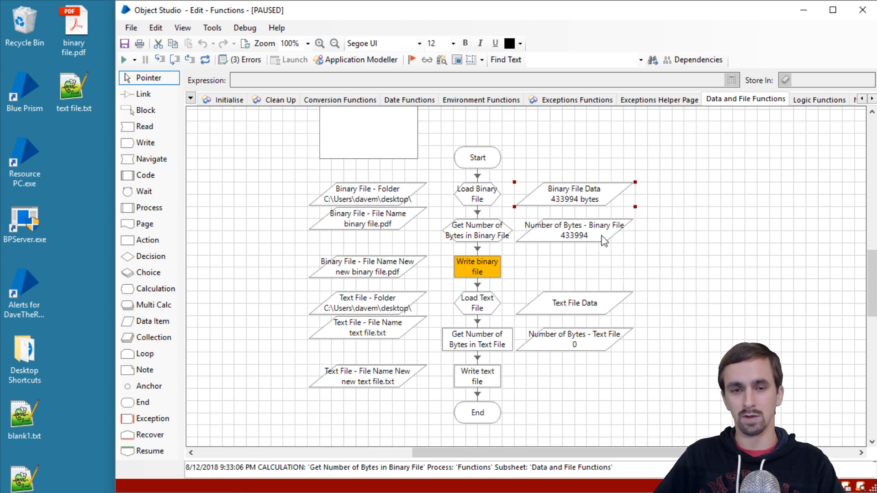
{"action": "mouse_move", "coordinate": [596, 239]}
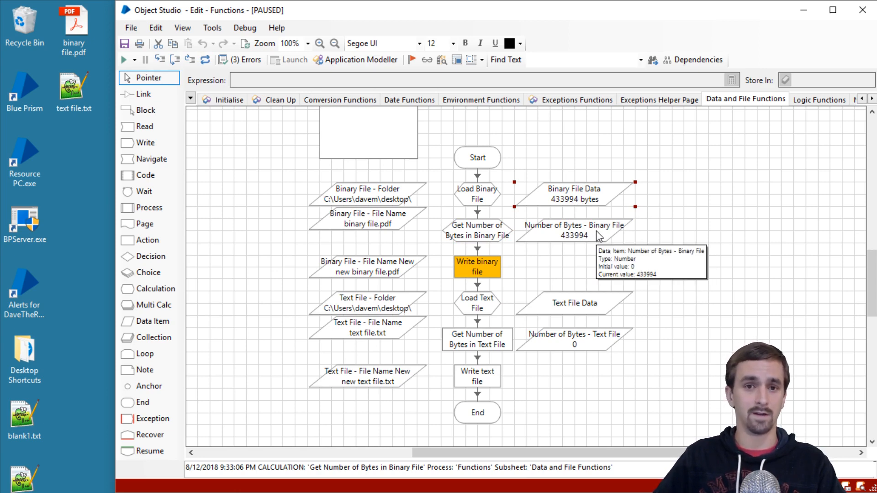
{"action": "left_click", "coordinate": [476, 230]}
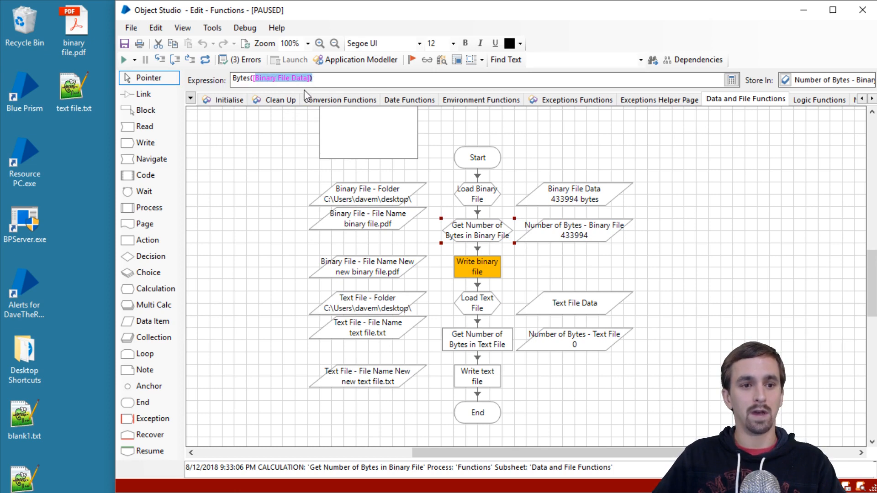
{"action": "left_click", "coordinate": [573, 194]}
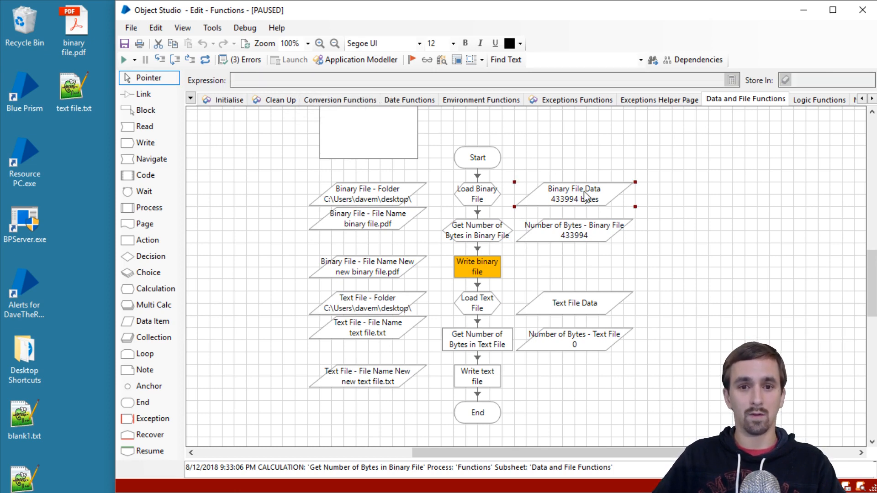
{"action": "mouse_move", "coordinate": [496, 234]}
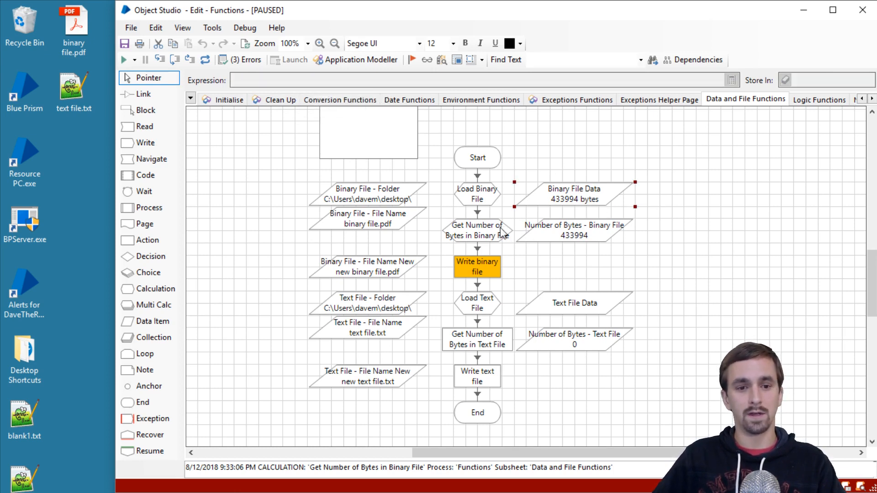
{"action": "mouse_move", "coordinate": [596, 246]}
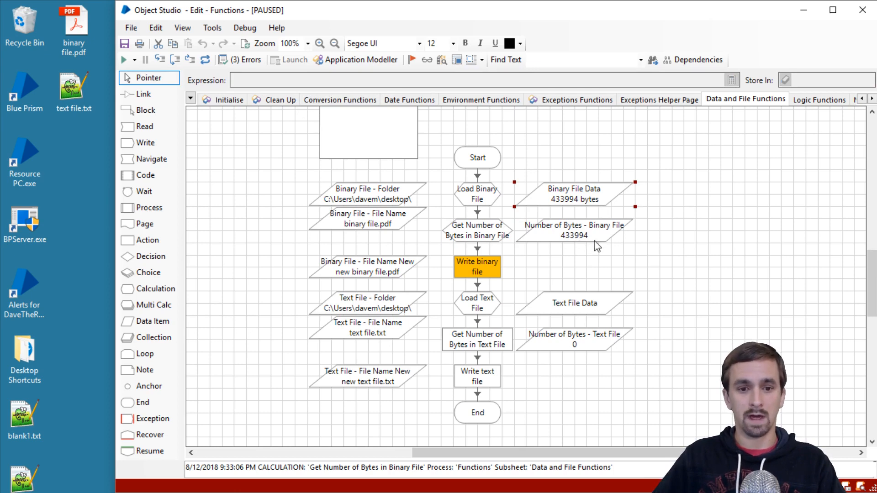
{"action": "mouse_move", "coordinate": [540, 247]}
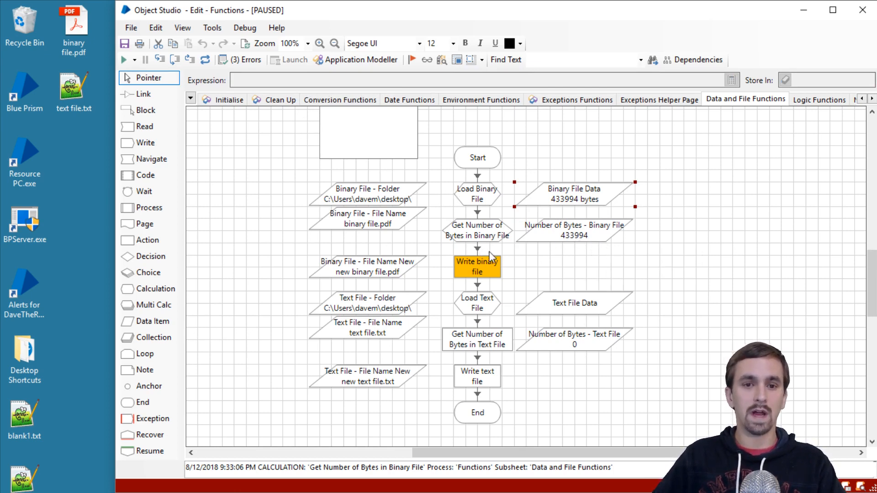
{"action": "mouse_move", "coordinate": [594, 199]}
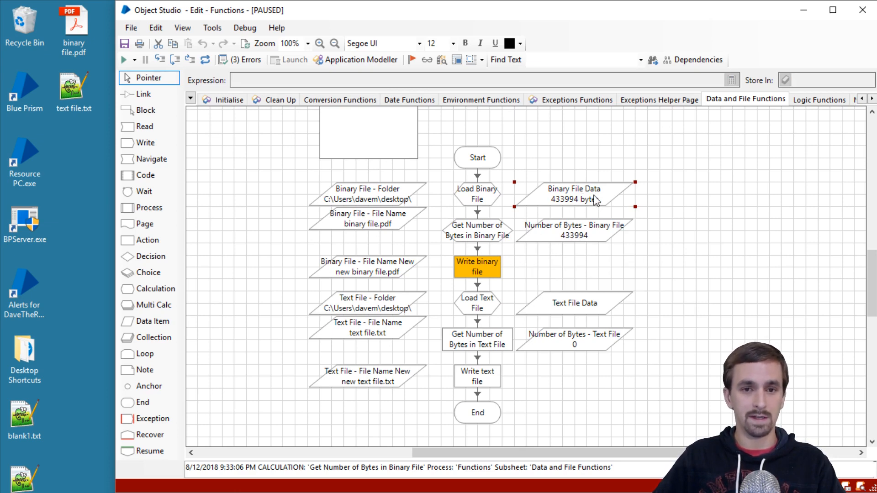
{"action": "mouse_move", "coordinate": [101, 177]}
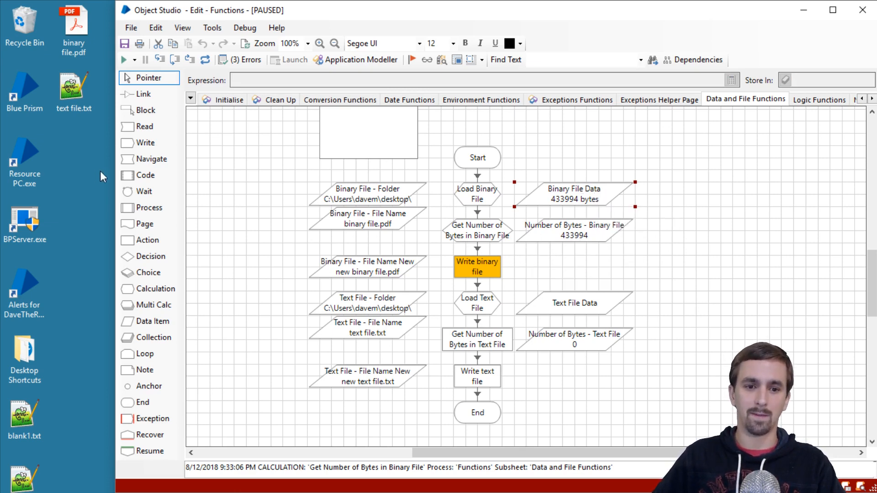
{"action": "mouse_move", "coordinate": [292, 167]}
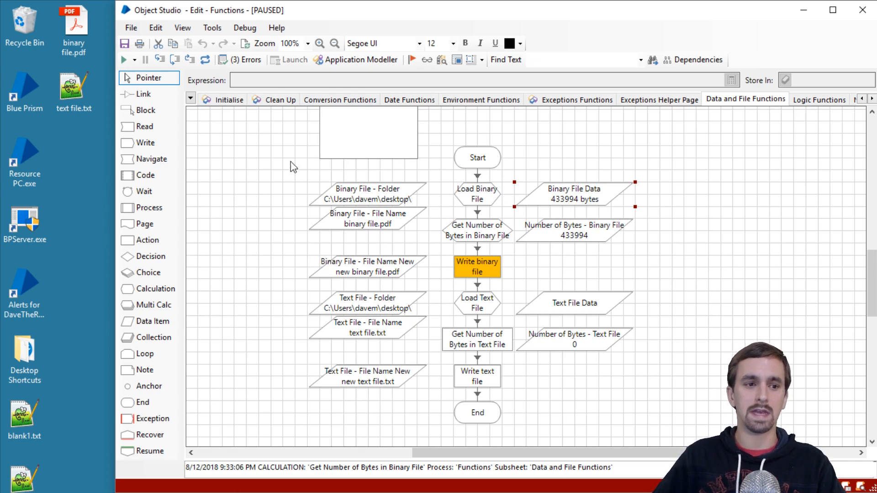
{"action": "mouse_move", "coordinate": [582, 213]}
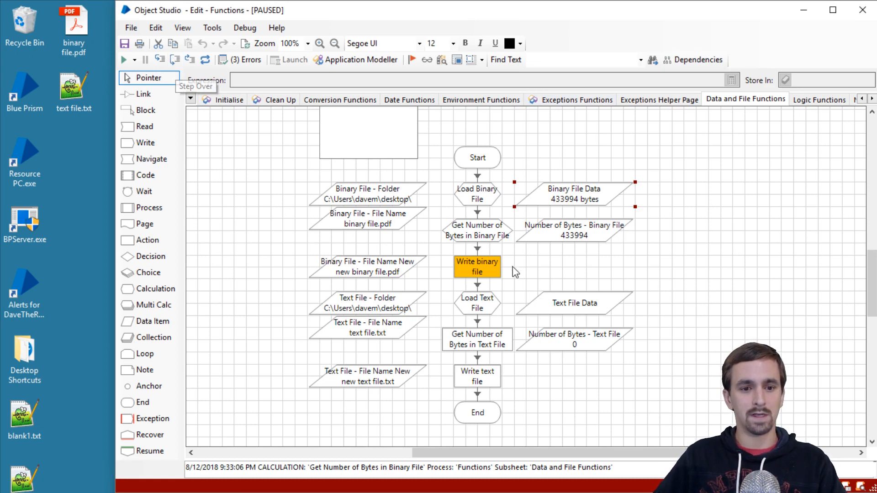
Step: Review the Write binary file stage's inputs and close its properties without changes
{"action": "double_click", "coordinate": [476, 267]}
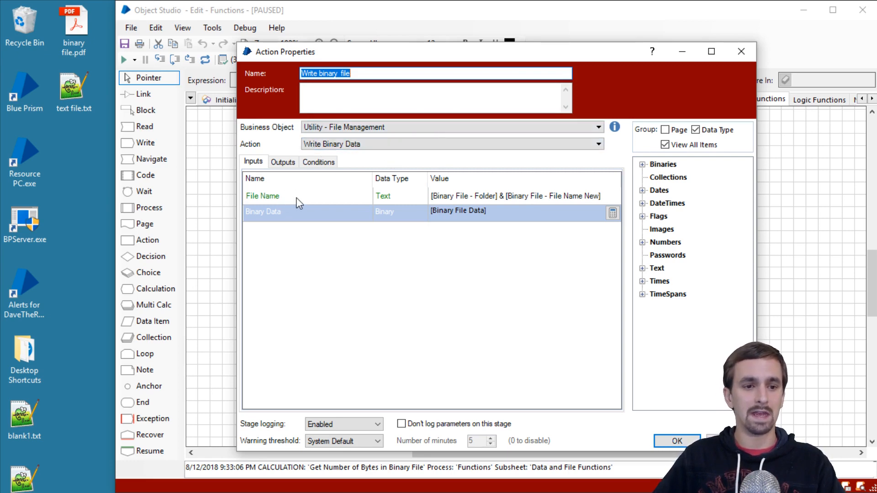
{"action": "mouse_move", "coordinate": [467, 203]}
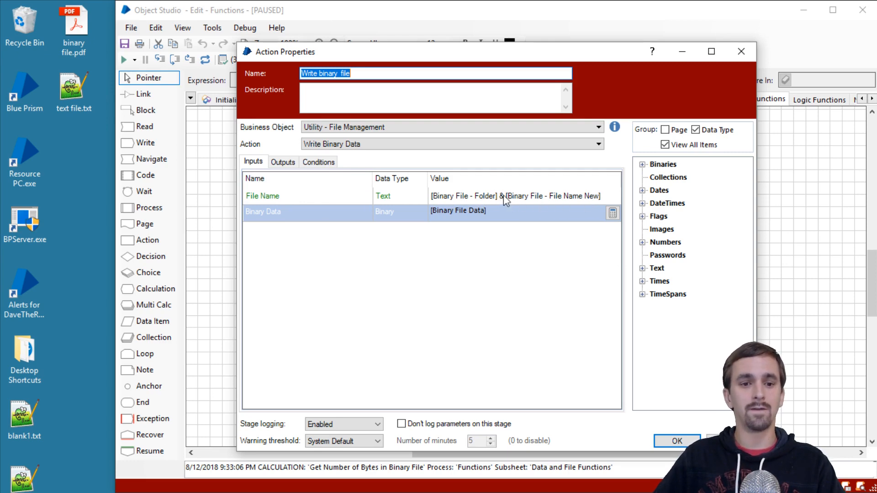
{"action": "mouse_move", "coordinate": [520, 201]}
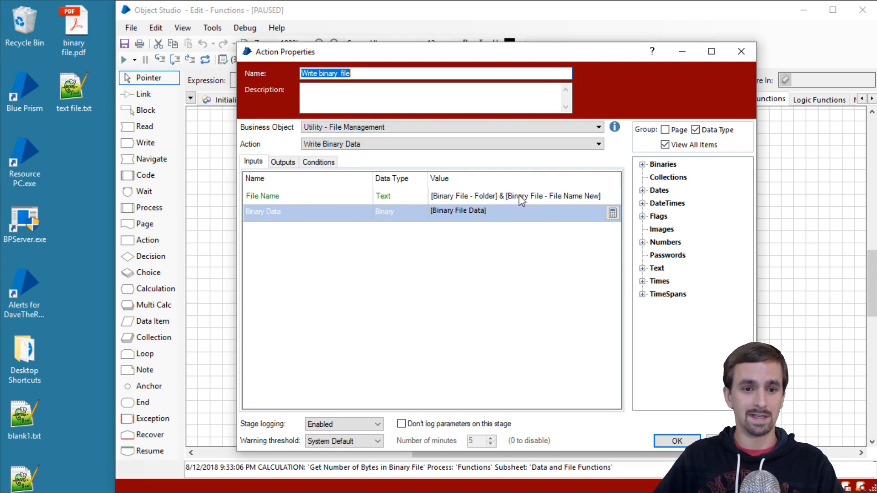
{"action": "mouse_move", "coordinate": [487, 202]}
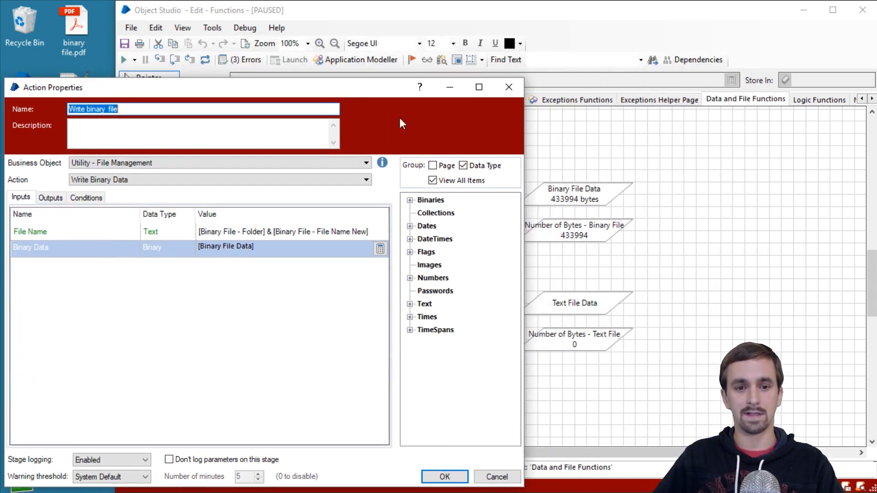
{"action": "left_click", "coordinate": [443, 476]}
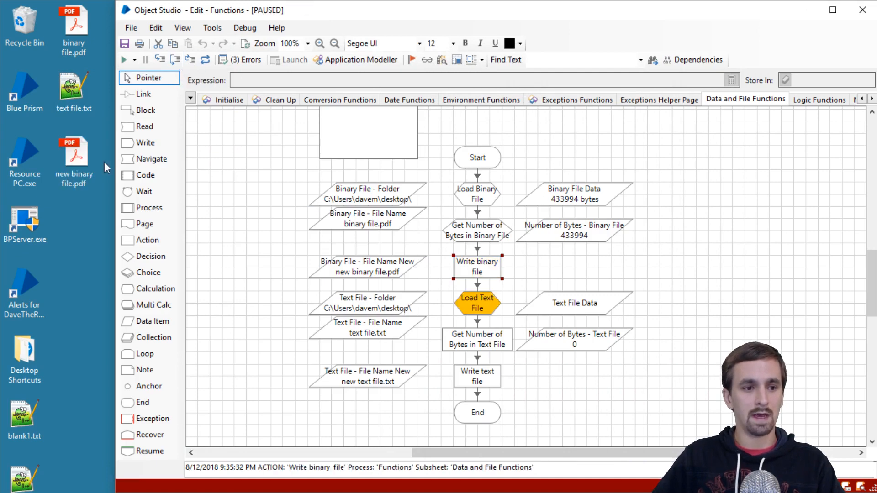
{"action": "left_click", "coordinate": [74, 158]}
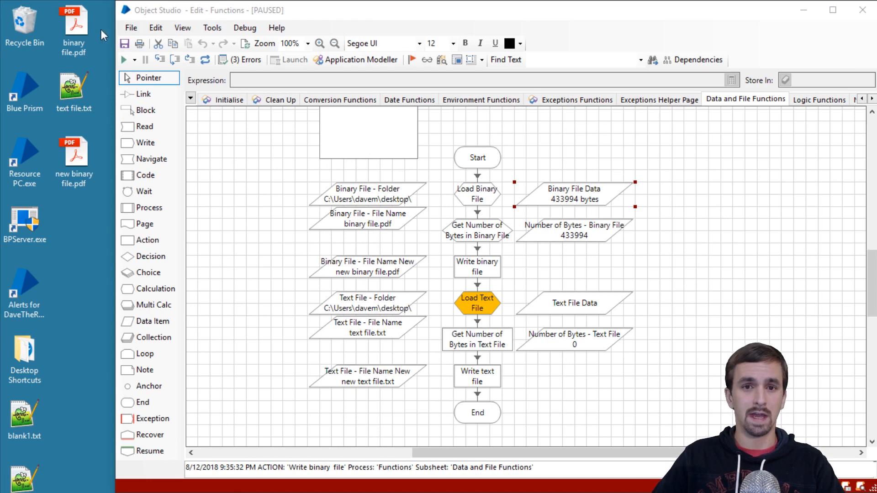
{"action": "mouse_move", "coordinate": [114, 35]}
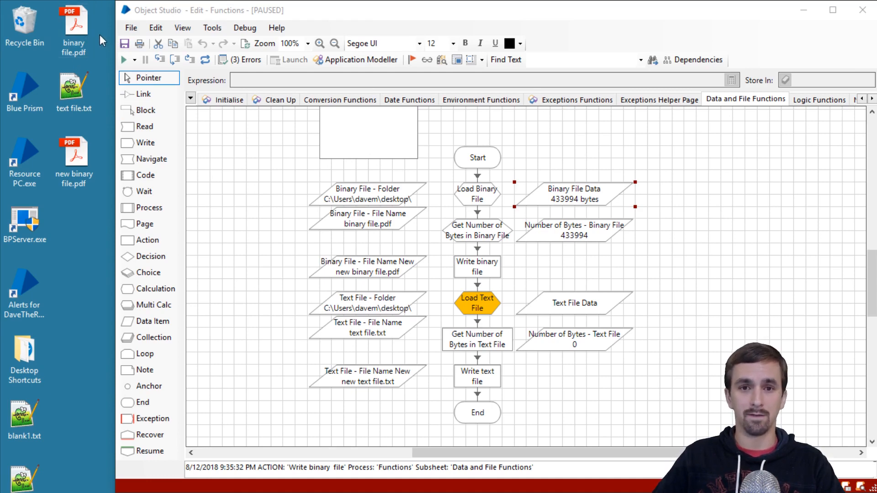
{"action": "mouse_move", "coordinate": [89, 27]}
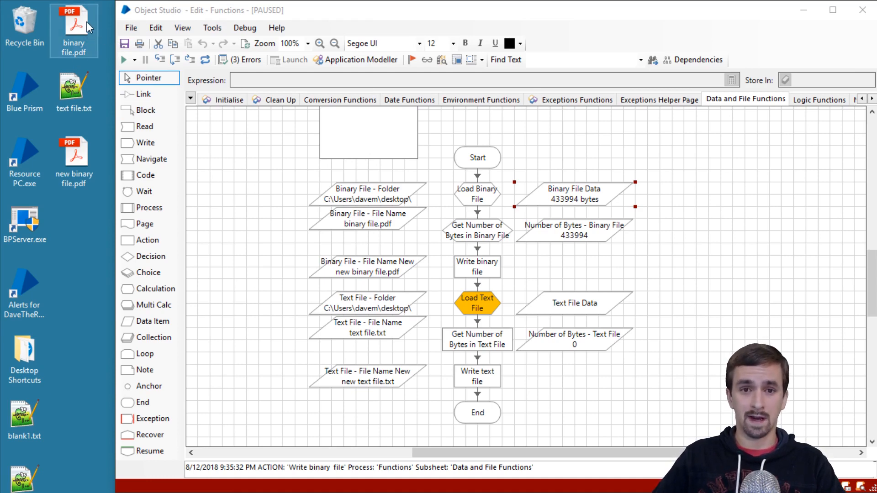
{"action": "mouse_move", "coordinate": [98, 16]}
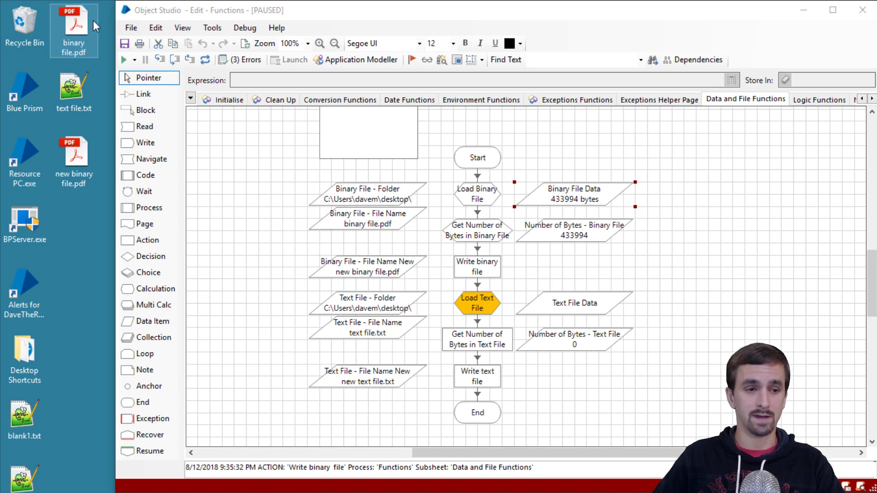
{"action": "mouse_move", "coordinate": [76, 14]}
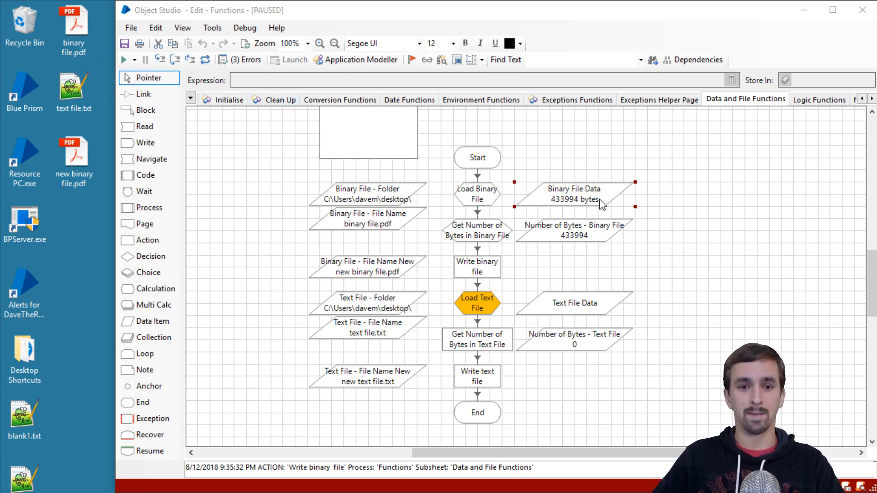
{"action": "mouse_move", "coordinate": [215, 92]}
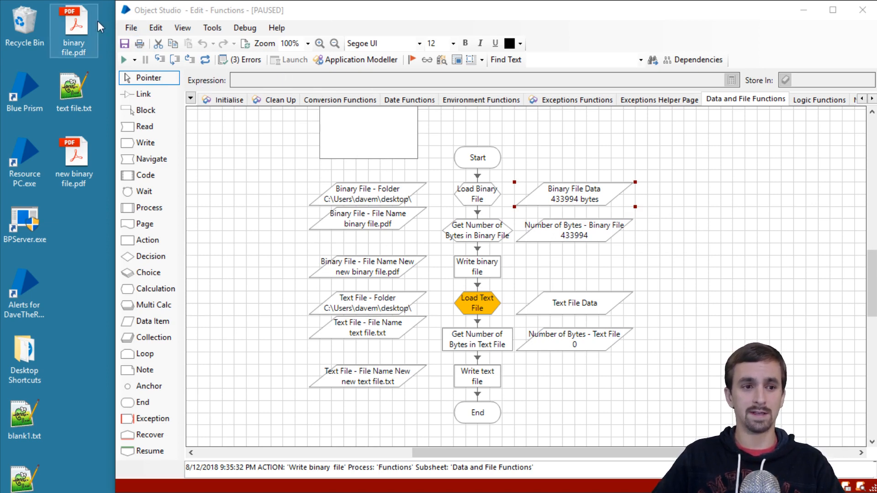
{"action": "mouse_move", "coordinate": [100, 42]}
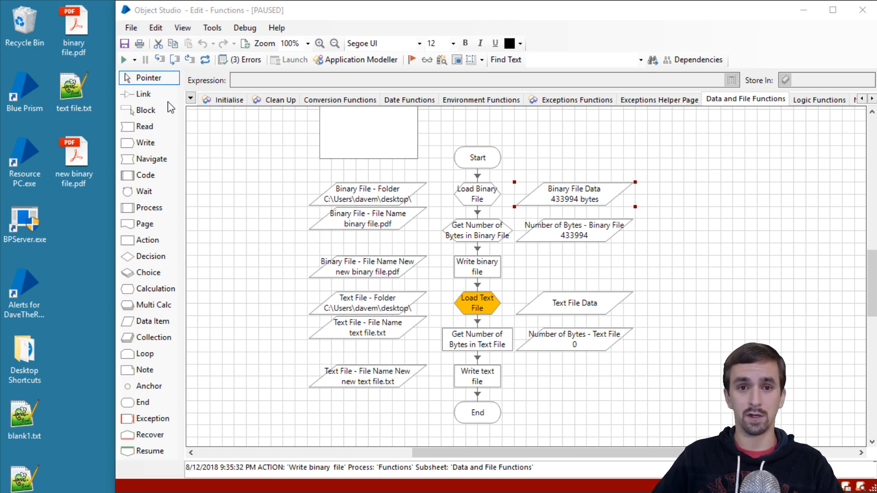
{"action": "mouse_move", "coordinate": [620, 253]}
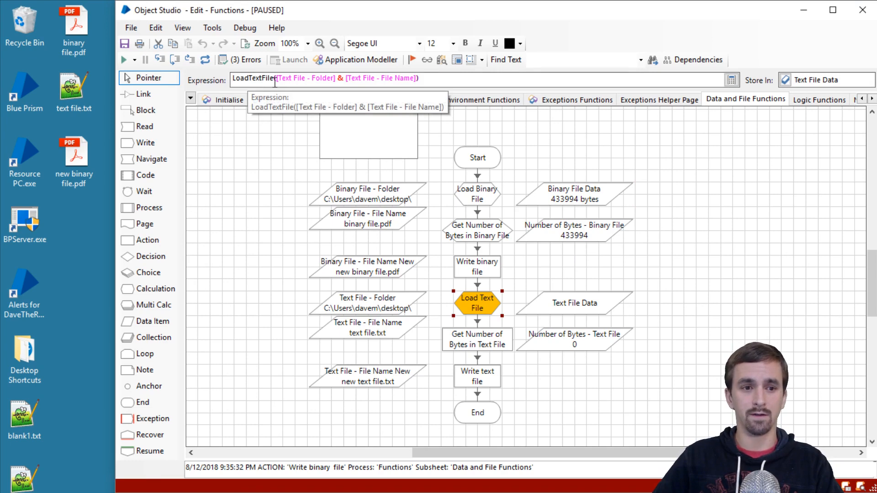
{"action": "mouse_move", "coordinate": [603, 163]}
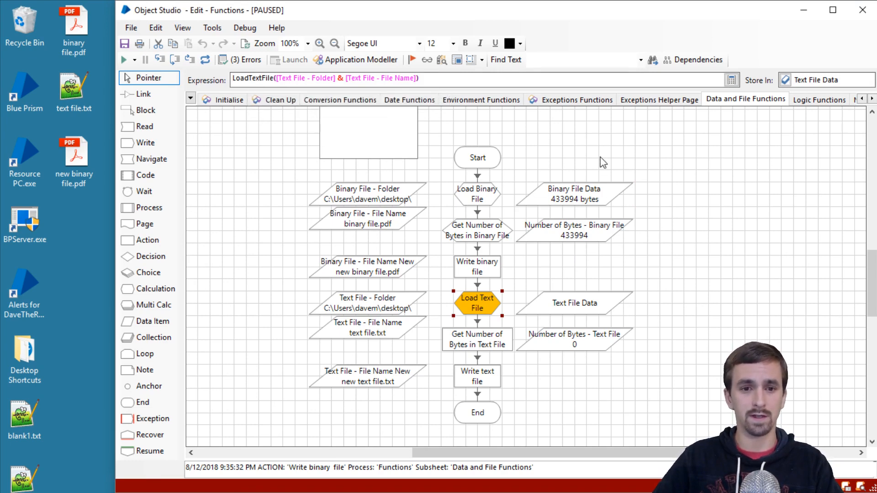
{"action": "mouse_move", "coordinate": [300, 166]}
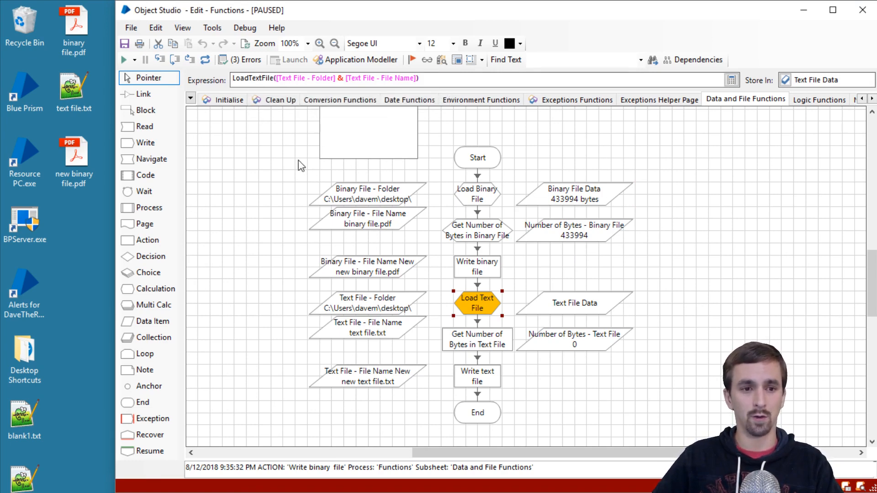
Step: Inspect the Load Text File path expression, then run the stage to load 3357 characters
{"action": "double_click", "coordinate": [259, 78]}
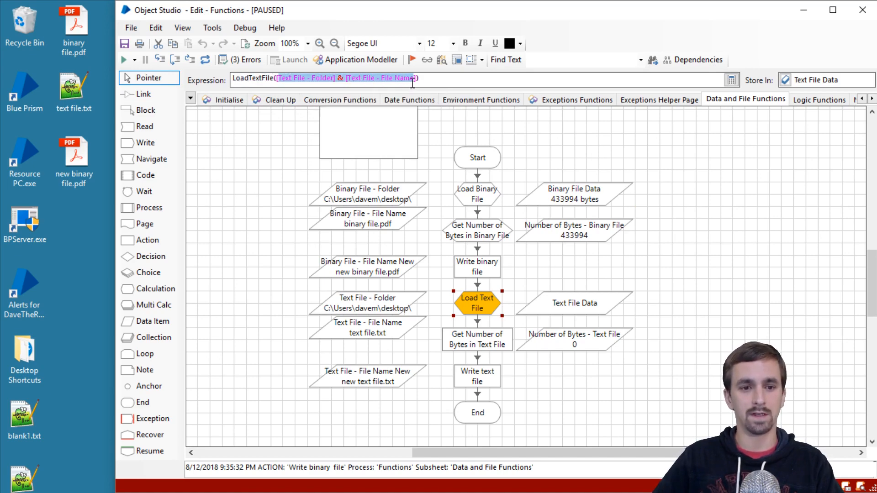
{"action": "mouse_move", "coordinate": [402, 77]}
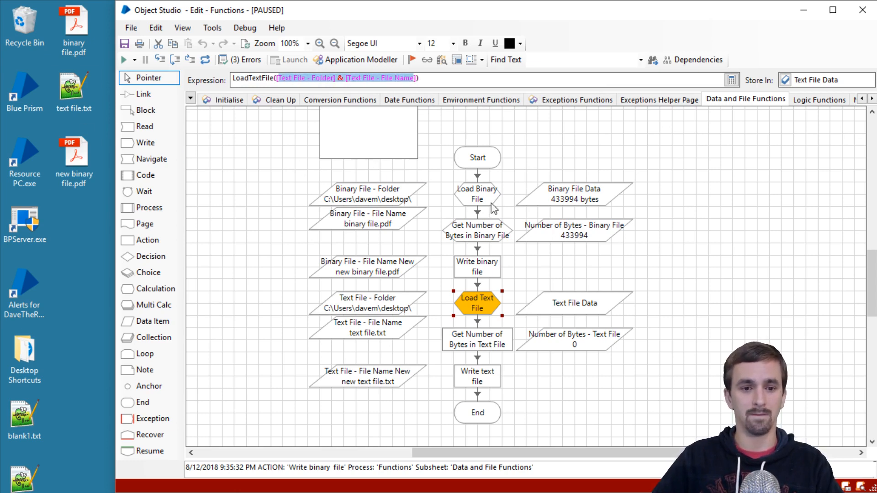
{"action": "left_click", "coordinate": [73, 89]}
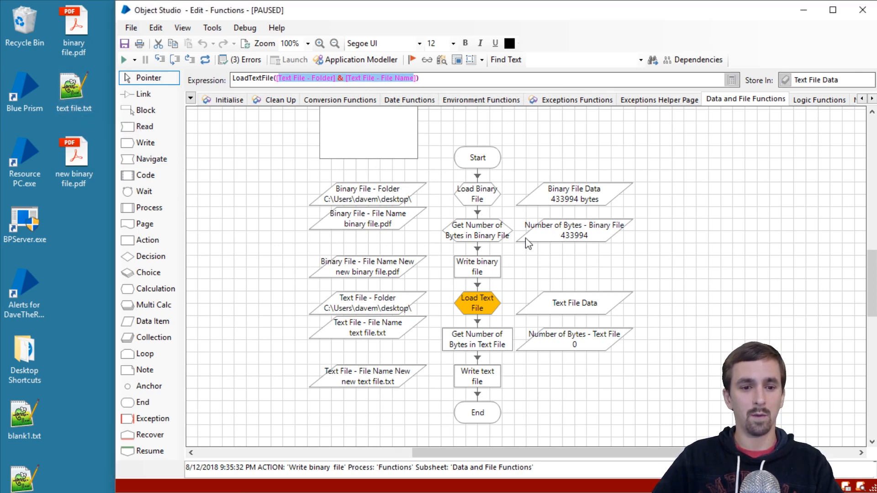
{"action": "left_click", "coordinate": [818, 79]}
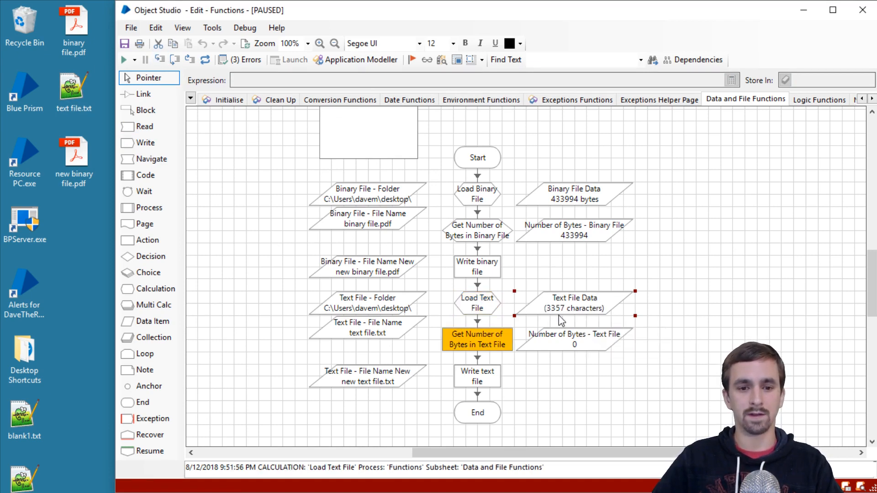
{"action": "left_click", "coordinate": [73, 84]}
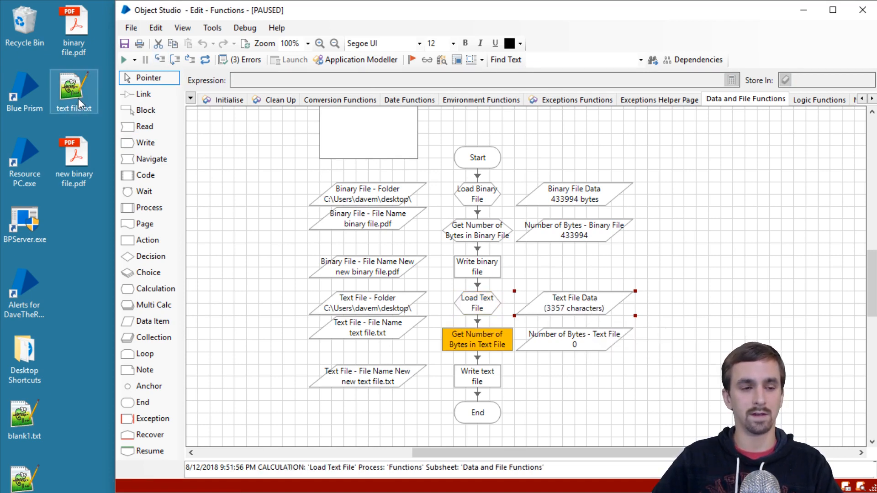
{"action": "mouse_move", "coordinate": [78, 103]}
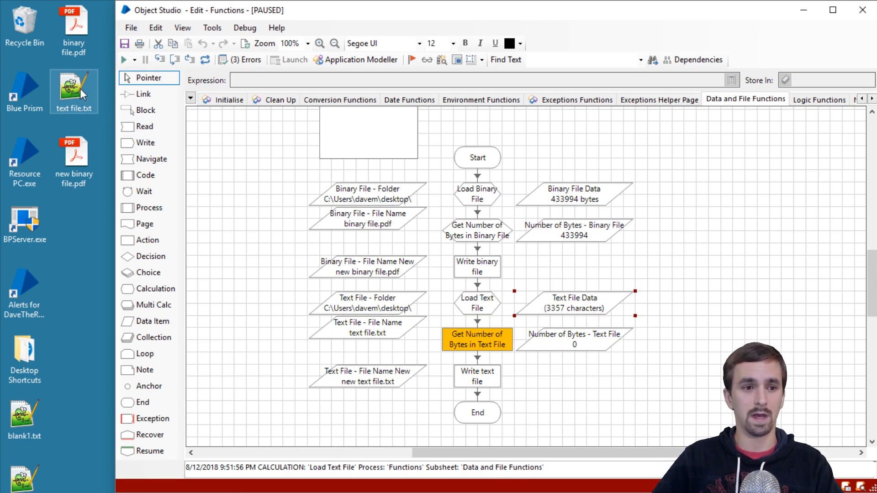
{"action": "mouse_move", "coordinate": [132, 99]}
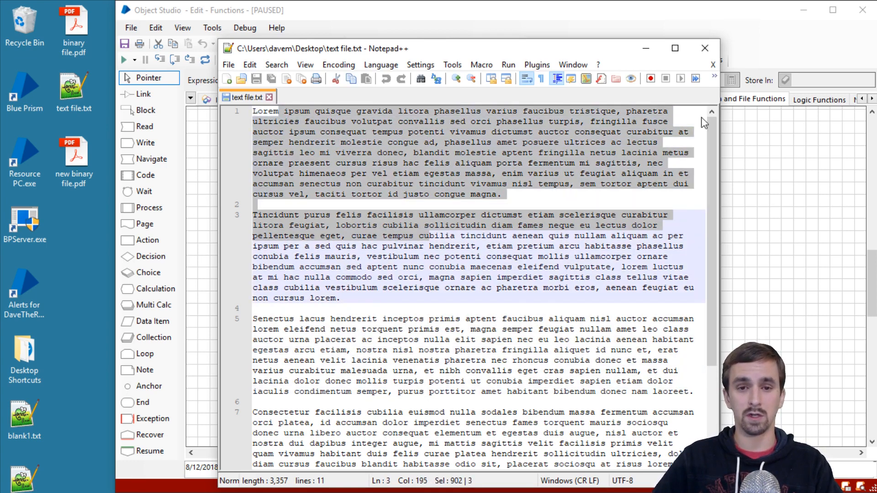
{"action": "left_click", "coordinate": [704, 49]}
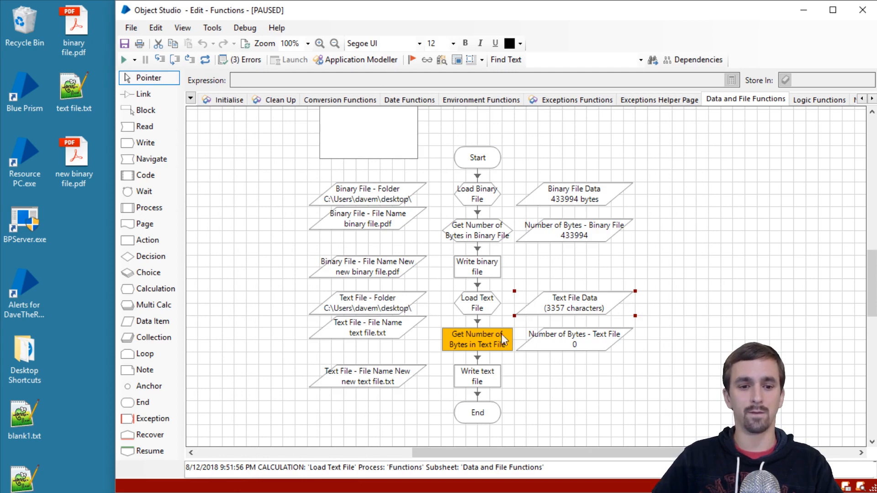
{"action": "left_click", "coordinate": [73, 155]}
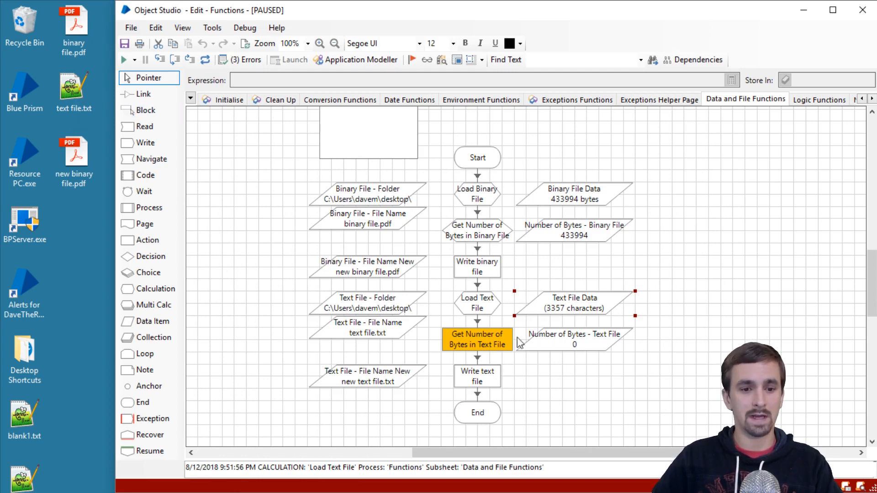
{"action": "mouse_move", "coordinate": [492, 238]}
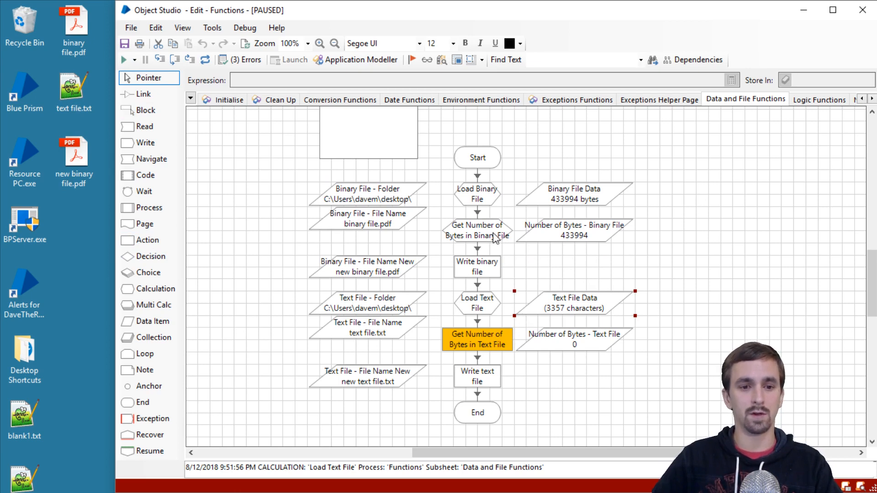
{"action": "mouse_move", "coordinate": [494, 237]}
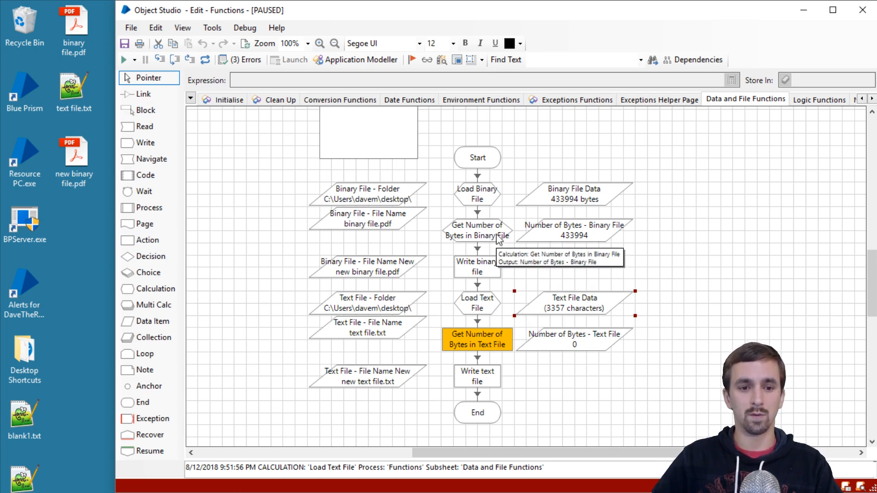
{"action": "mouse_move", "coordinate": [493, 246]}
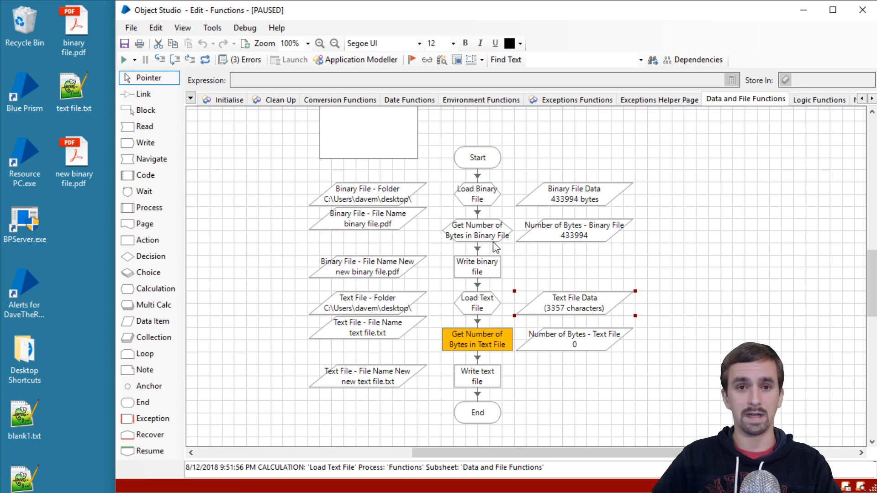
{"action": "mouse_move", "coordinate": [505, 360]}
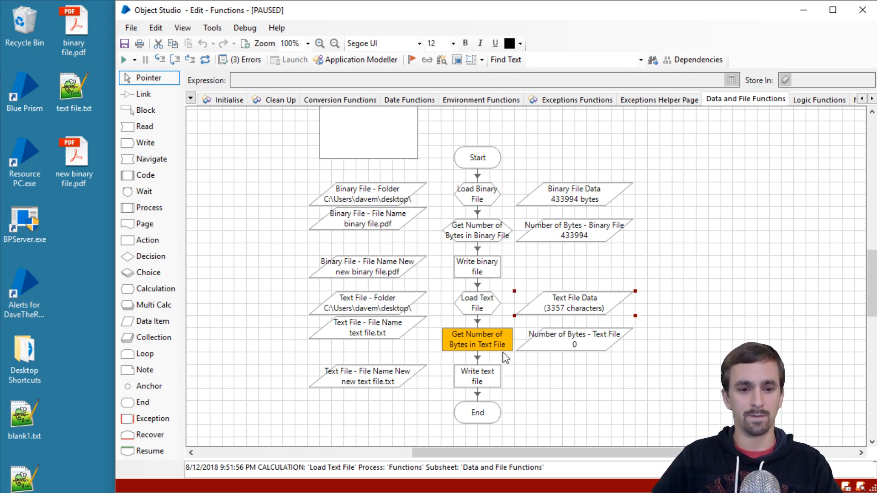
Step: View the text byte-count stage's Get File Size settings for the text file folder and name
{"action": "double_click", "coordinate": [477, 339]}
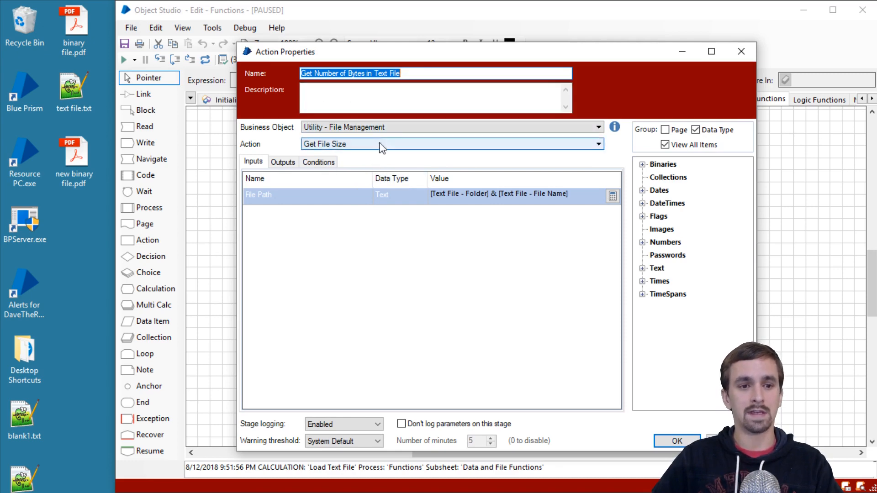
{"action": "mouse_move", "coordinate": [303, 146]}
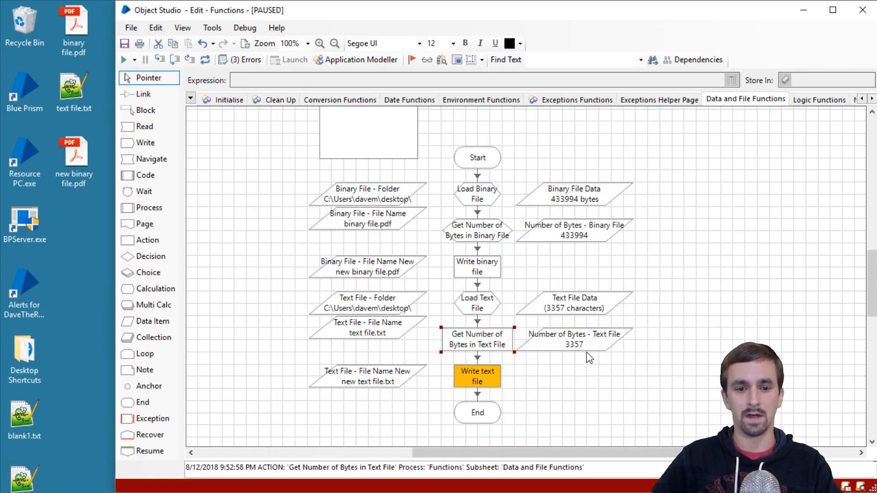
{"action": "mouse_move", "coordinate": [557, 291]}
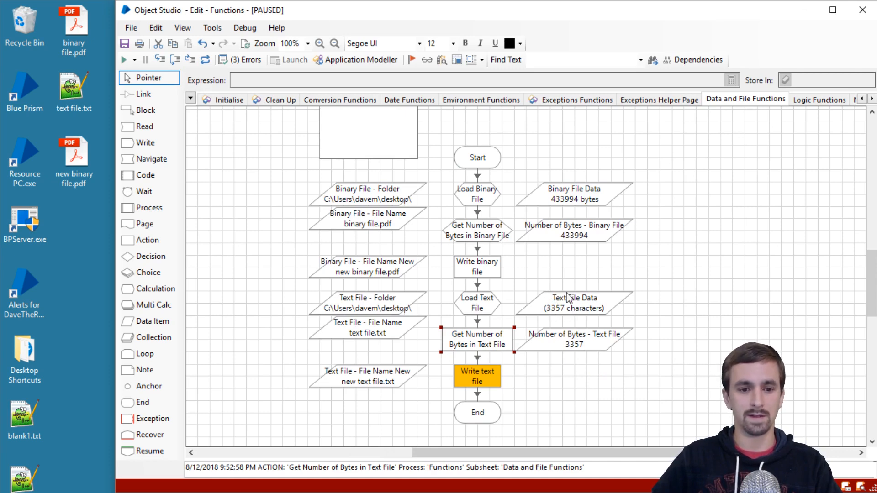
{"action": "mouse_move", "coordinate": [620, 351]}
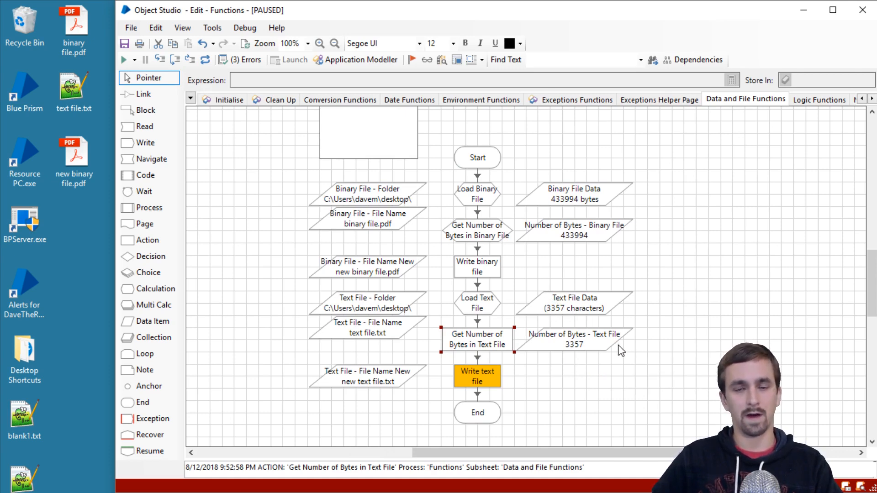
{"action": "mouse_move", "coordinate": [590, 348]}
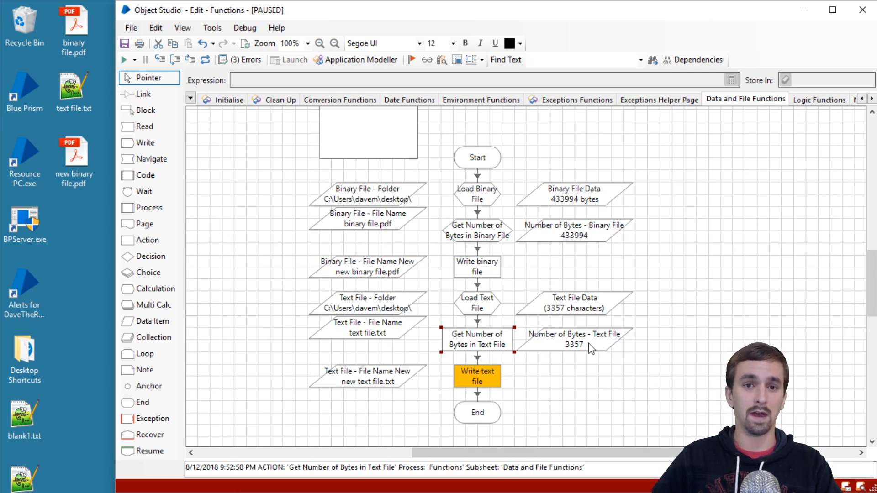
{"action": "mouse_move", "coordinate": [679, 346]}
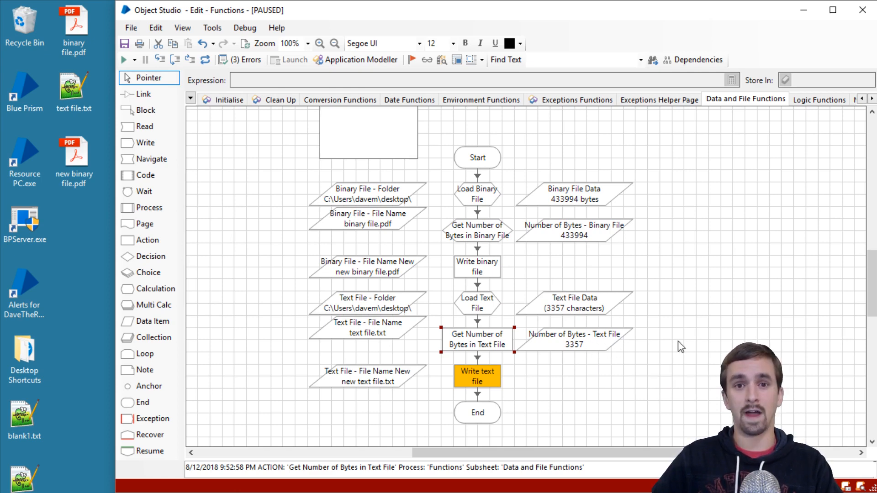
{"action": "mouse_move", "coordinate": [503, 317]}
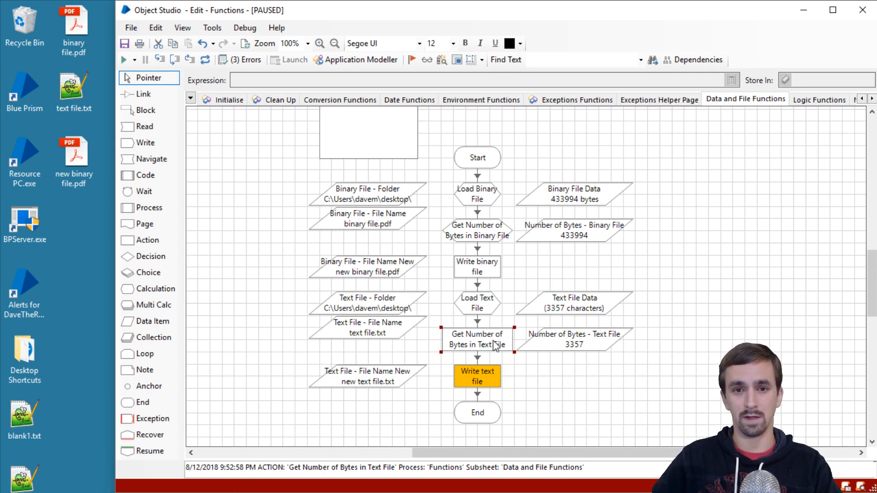
{"action": "mouse_move", "coordinate": [543, 392]}
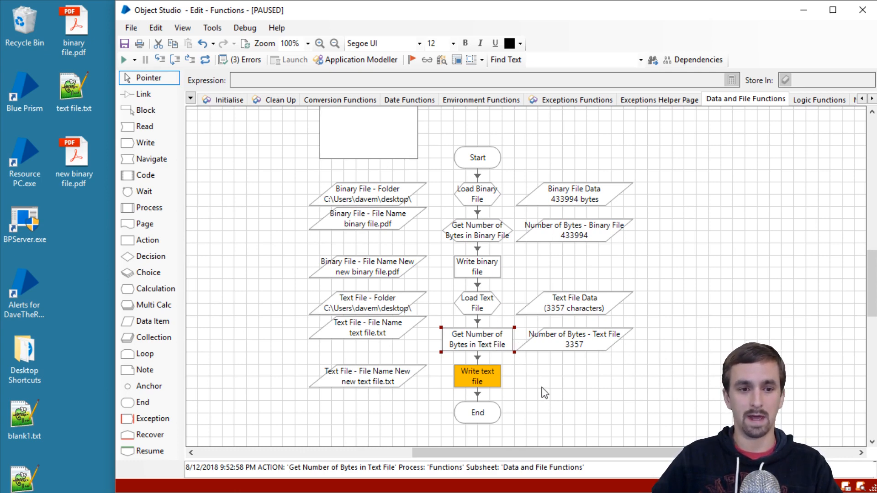
{"action": "mouse_move", "coordinate": [551, 277]}
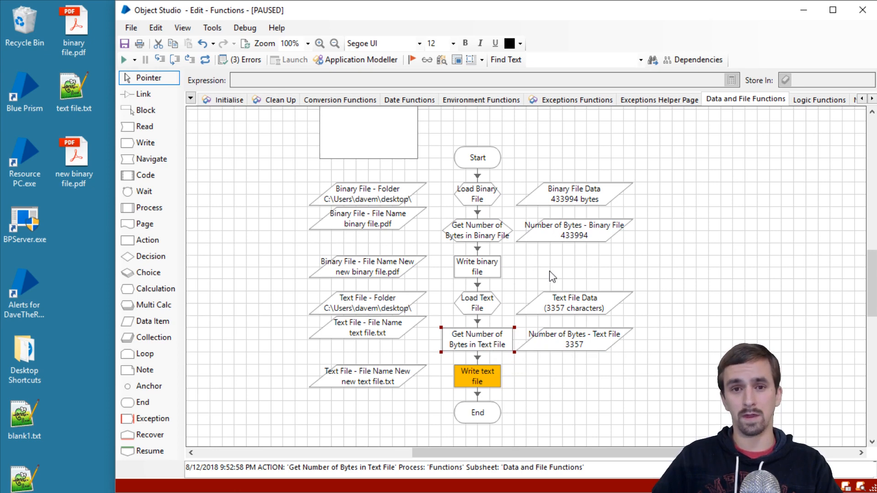
{"action": "mouse_move", "coordinate": [438, 300]}
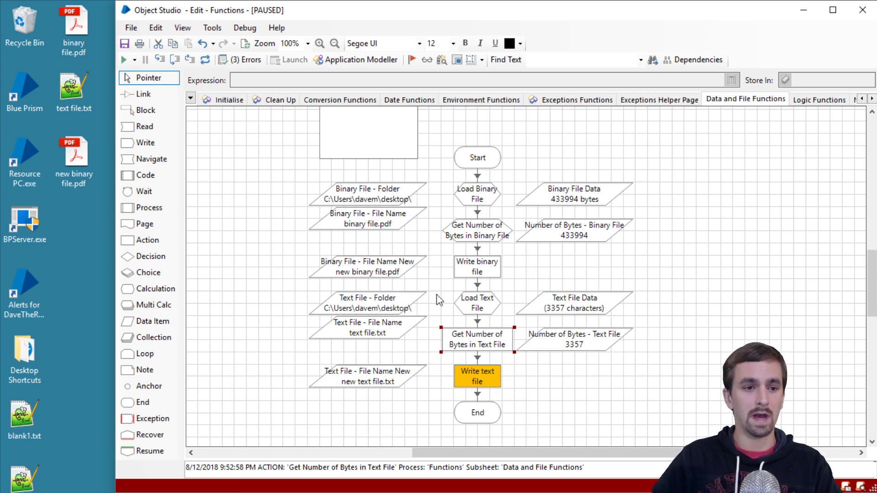
{"action": "mouse_move", "coordinate": [352, 397]}
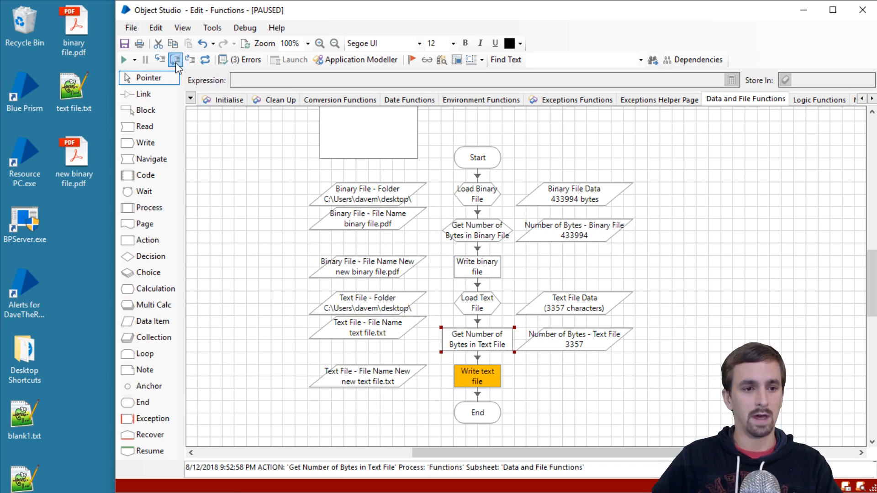
Step: Run Write text file, then close the verified new text file.txt in Notepad++
{"action": "left_click", "coordinate": [175, 60]}
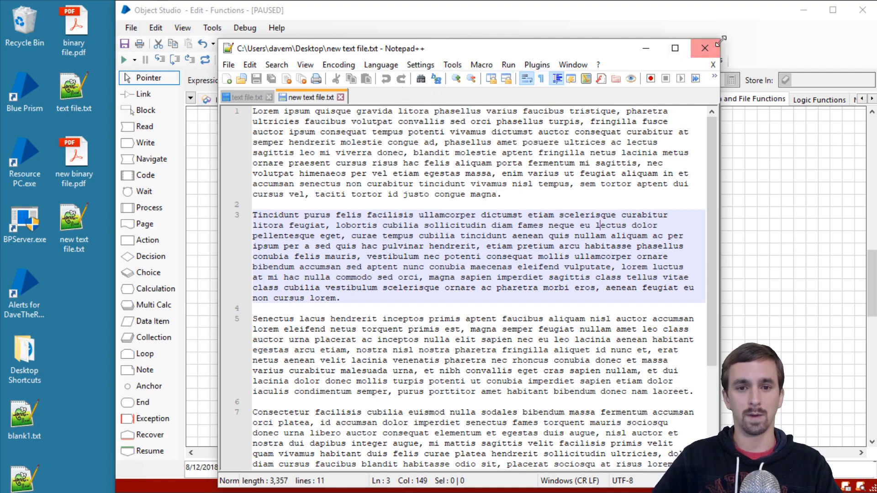
{"action": "left_click", "coordinate": [704, 48]}
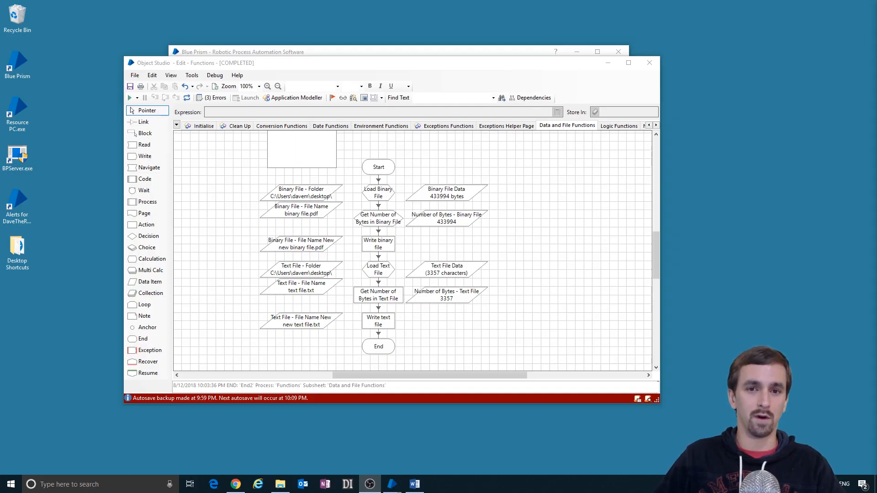
{"action": "mouse_move", "coordinate": [719, 282]}
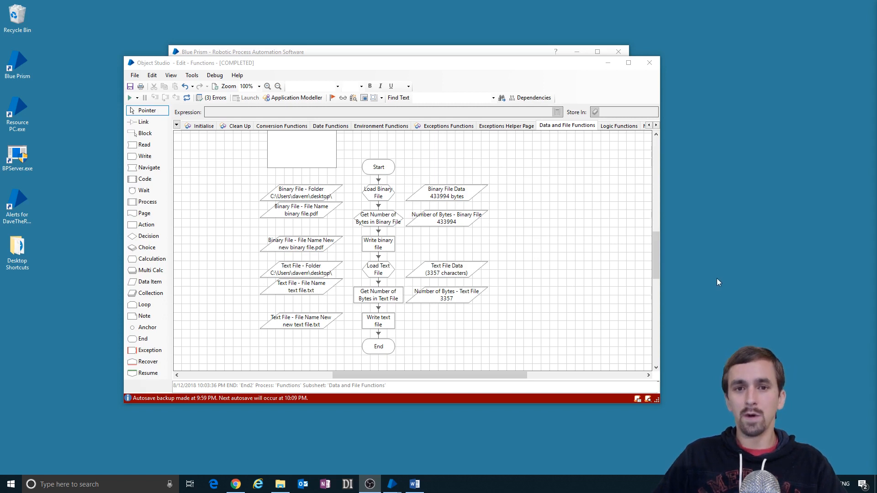